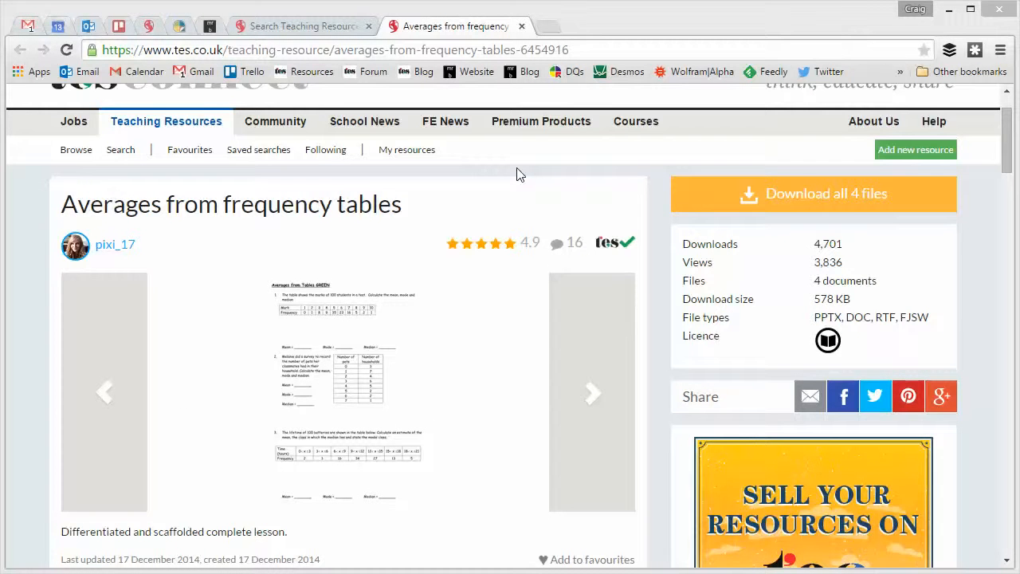
- Scroll the resource page down to the Files Included list and reviews, then back up
{"action": "left_click", "coordinate": [593, 392]}
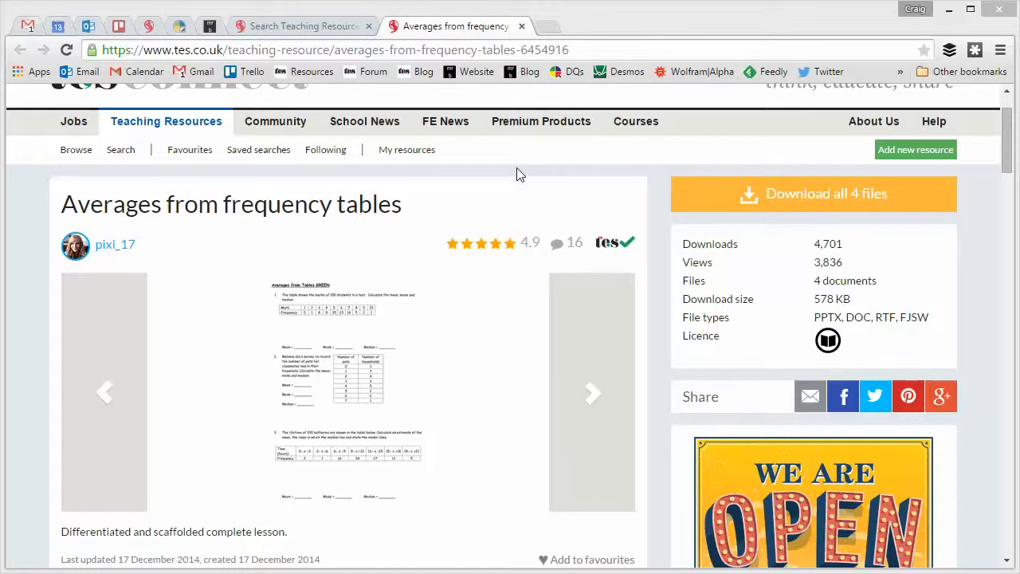
{"action": "left_click", "coordinate": [593, 392]}
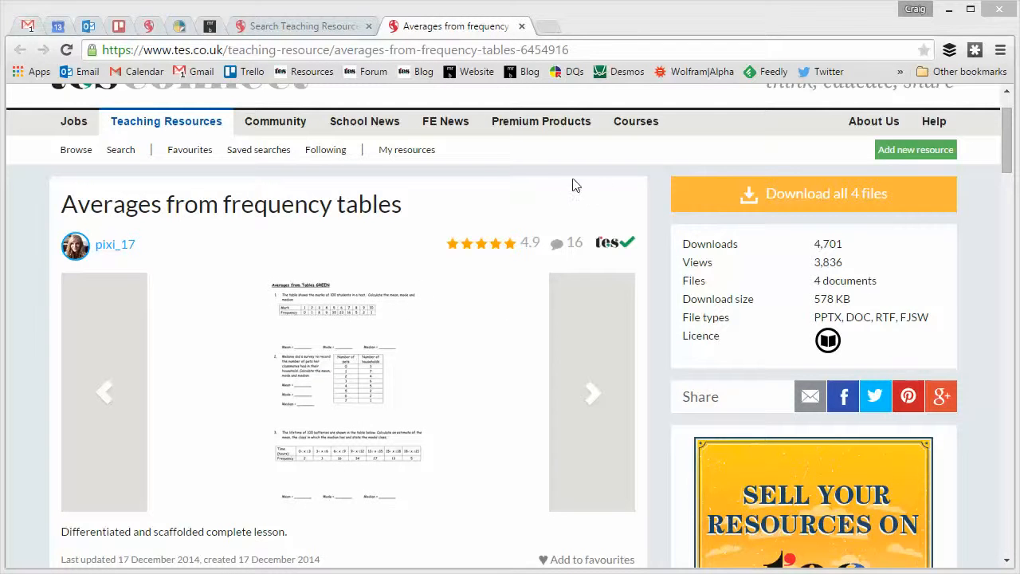
{"action": "mouse_move", "coordinate": [328, 192]}
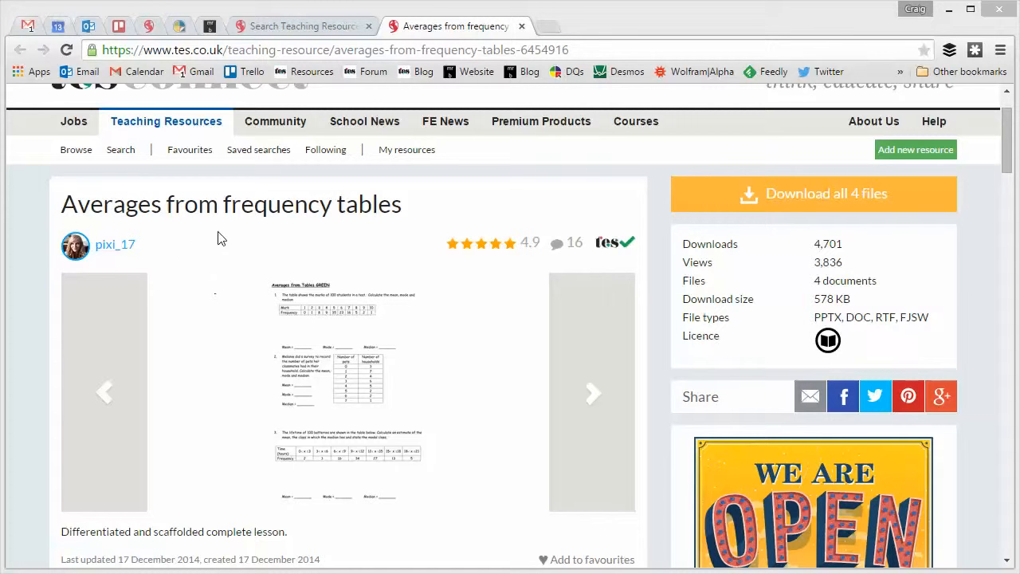
{"action": "mouse_move", "coordinate": [115, 268]}
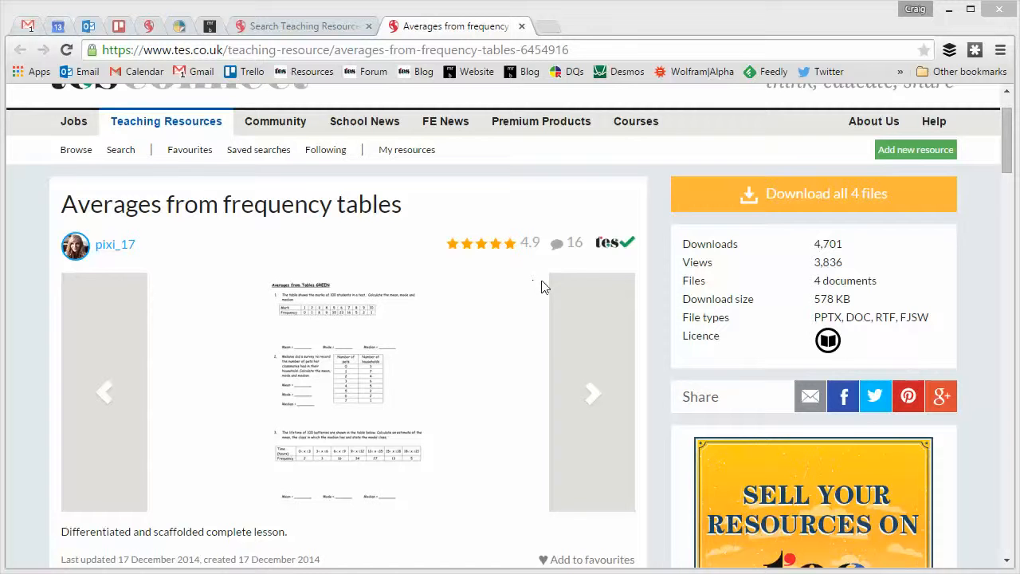
{"action": "mouse_move", "coordinate": [950, 168]}
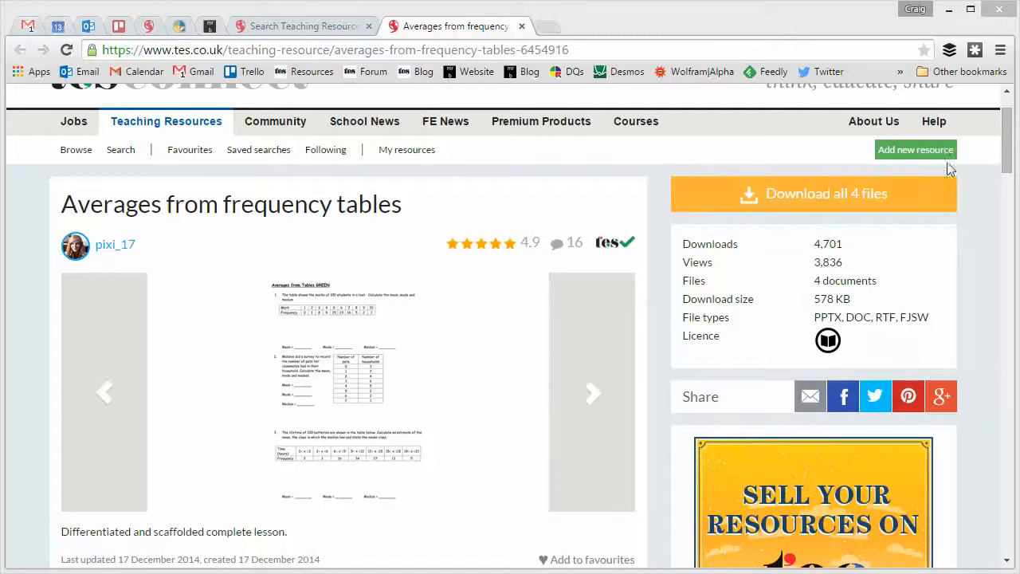
{"action": "scroll", "scroll_direction": "down", "scroll_amount": 3}
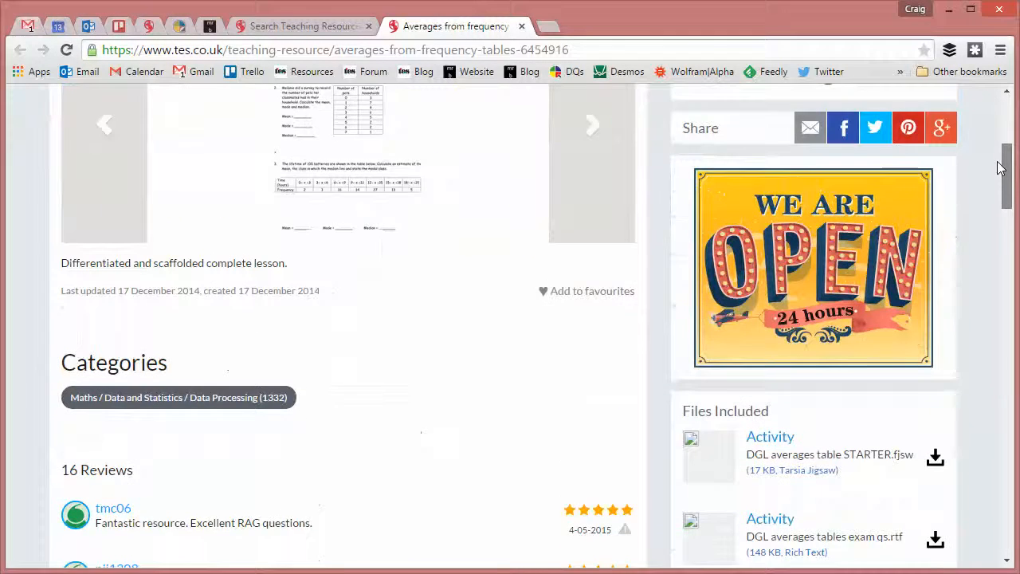
{"action": "scroll", "scroll_direction": "down", "scroll_amount": 3}
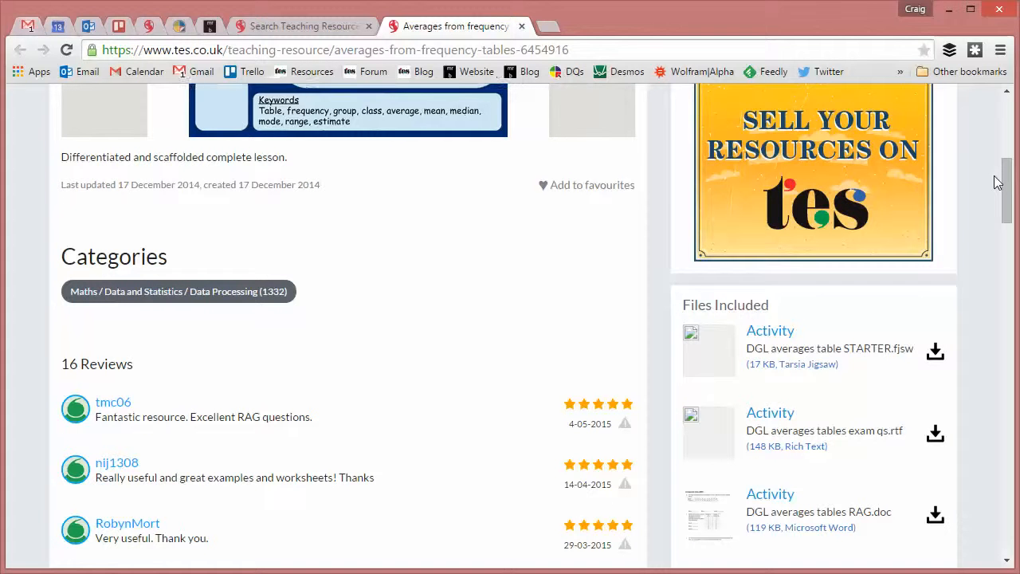
{"action": "scroll", "scroll_direction": "down", "scroll_amount": 3}
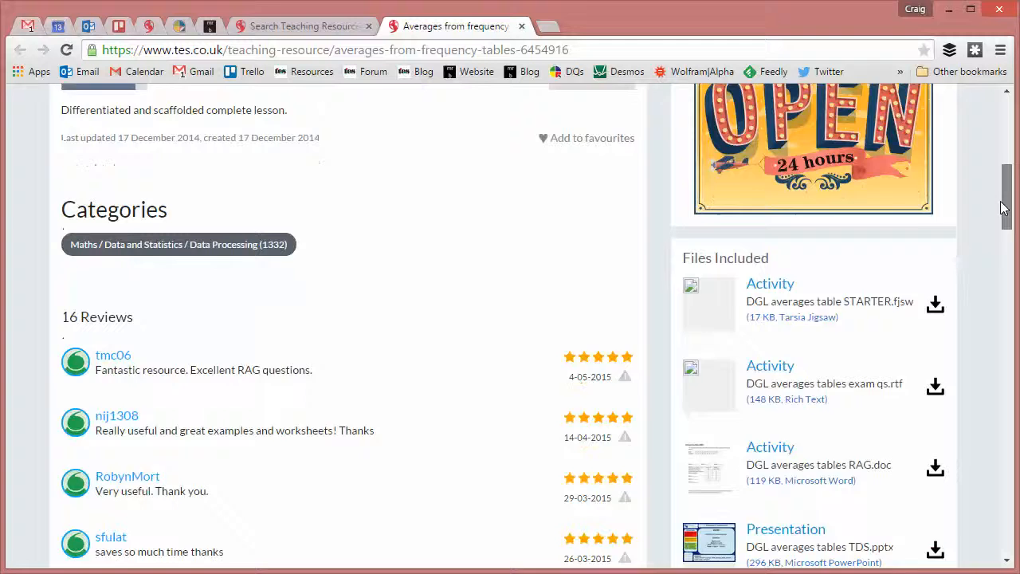
{"action": "scroll", "scroll_direction": "up", "scroll_amount": 3}
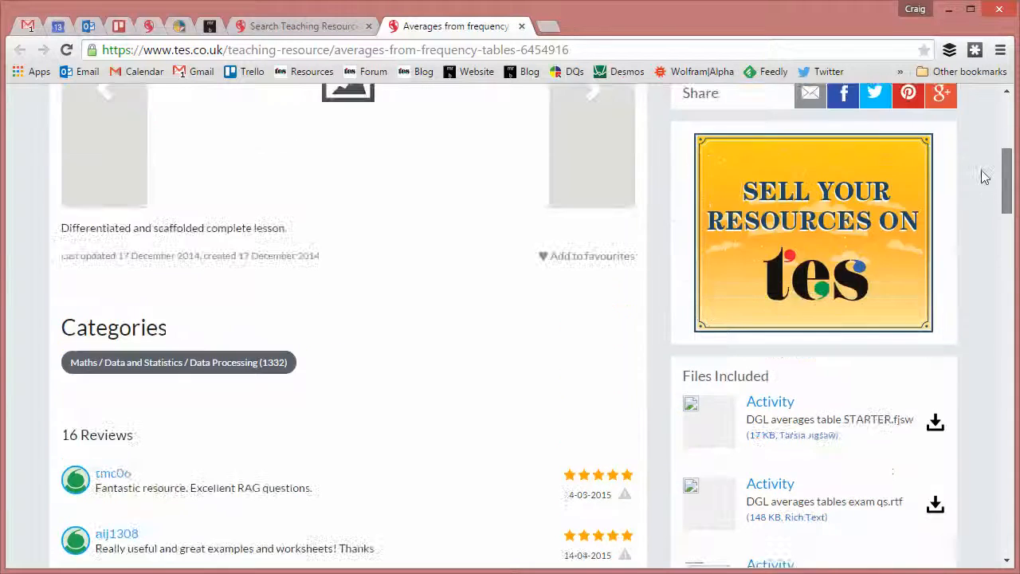
{"action": "scroll", "scroll_direction": "up", "scroll_amount": 3}
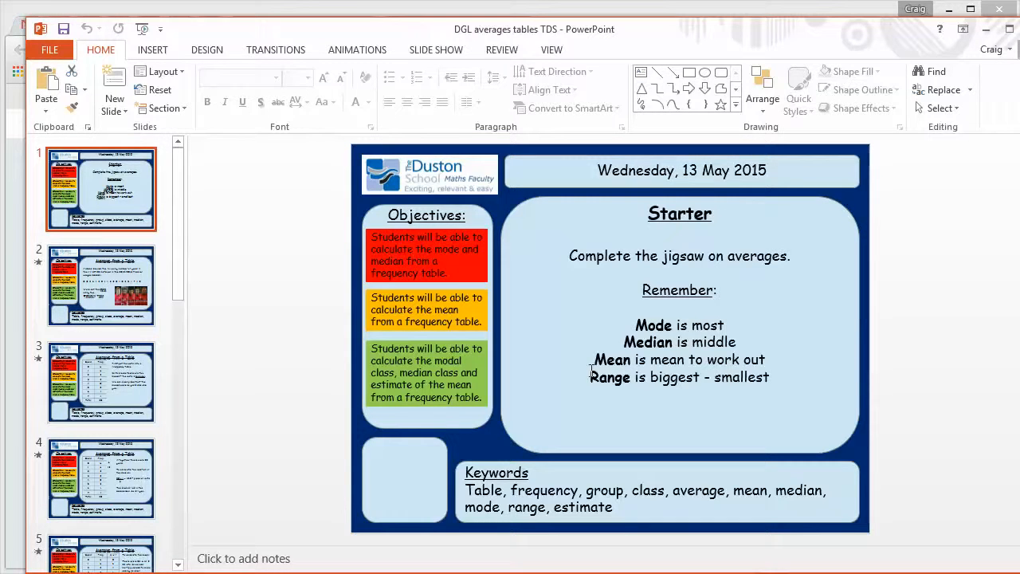
{"action": "mouse_move", "coordinate": [223, 491]}
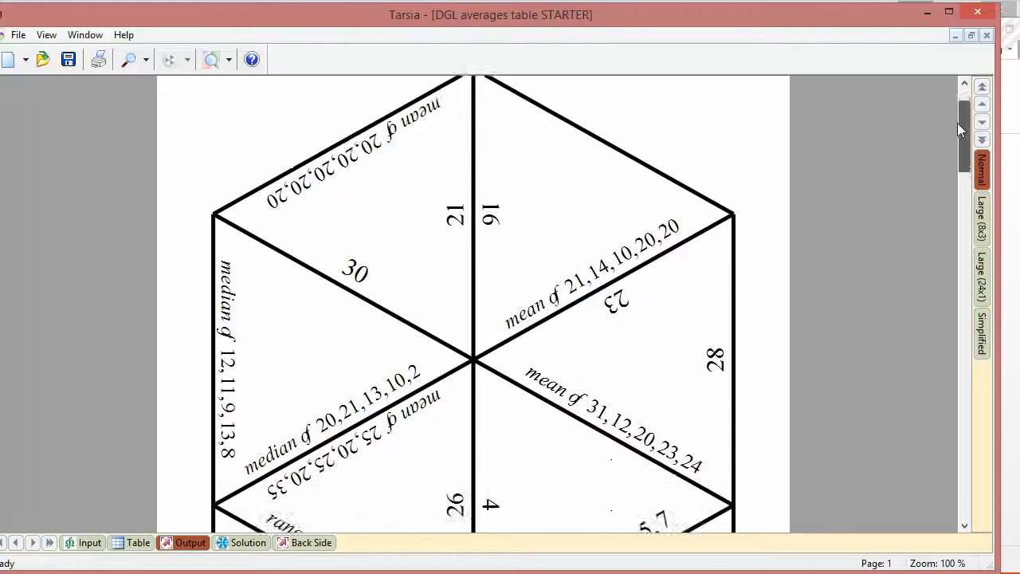
- Browse the STARTER jigsaw's output pages of mean, median, mode and range hexagon cards
{"action": "scroll", "scroll_direction": "down", "scroll_amount": 3}
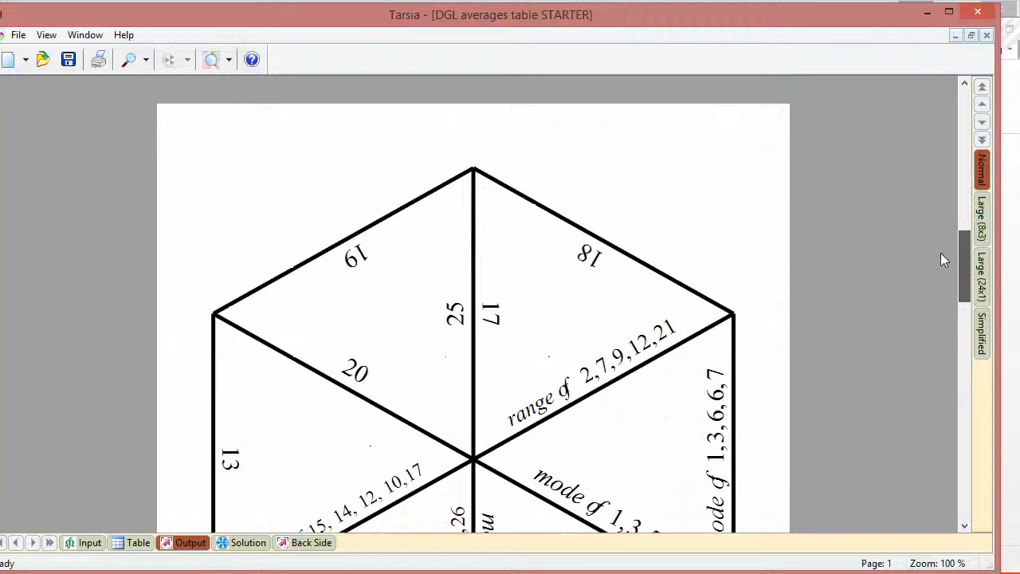
{"action": "scroll", "scroll_direction": "down", "scroll_amount": 3}
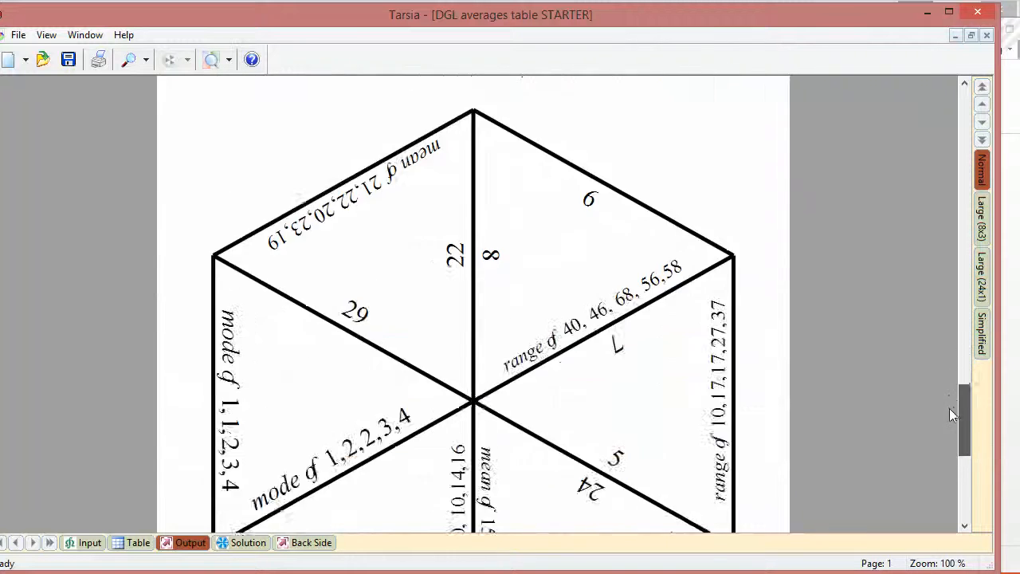
{"action": "scroll", "scroll_direction": "up", "scroll_amount": 3}
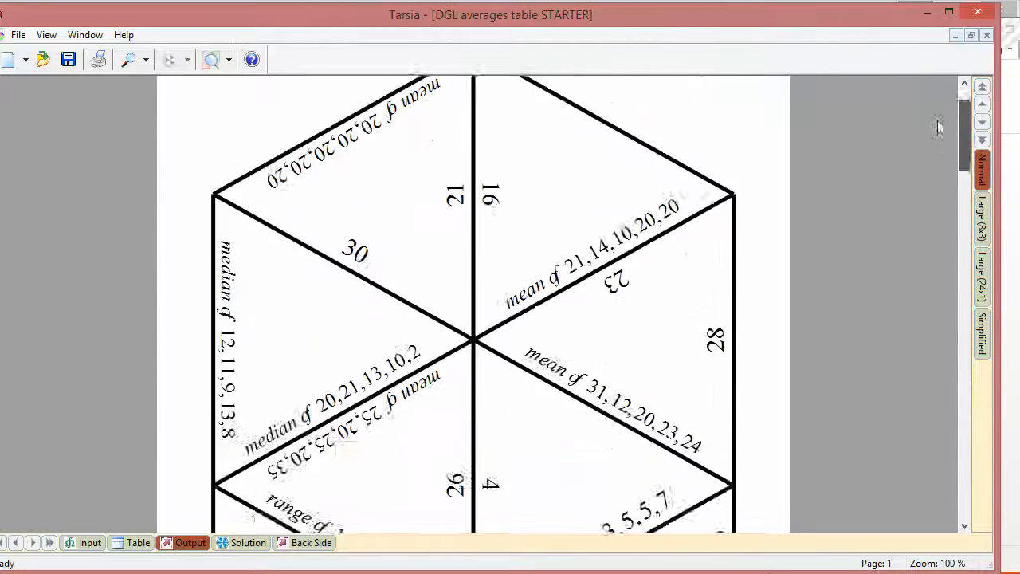
{"action": "scroll", "scroll_direction": "down", "scroll_amount": 3}
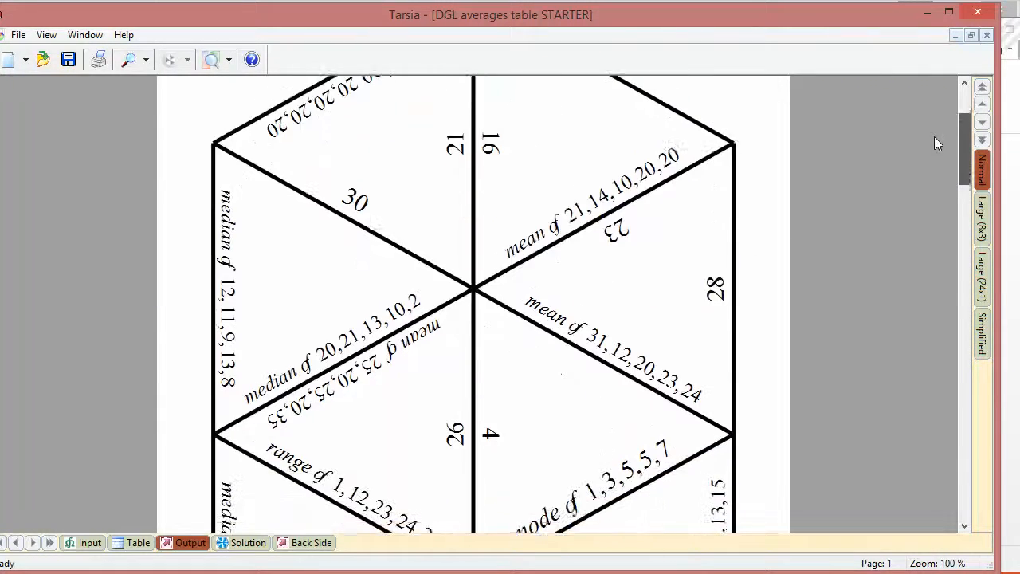
{"action": "scroll", "scroll_direction": "down", "scroll_amount": 3}
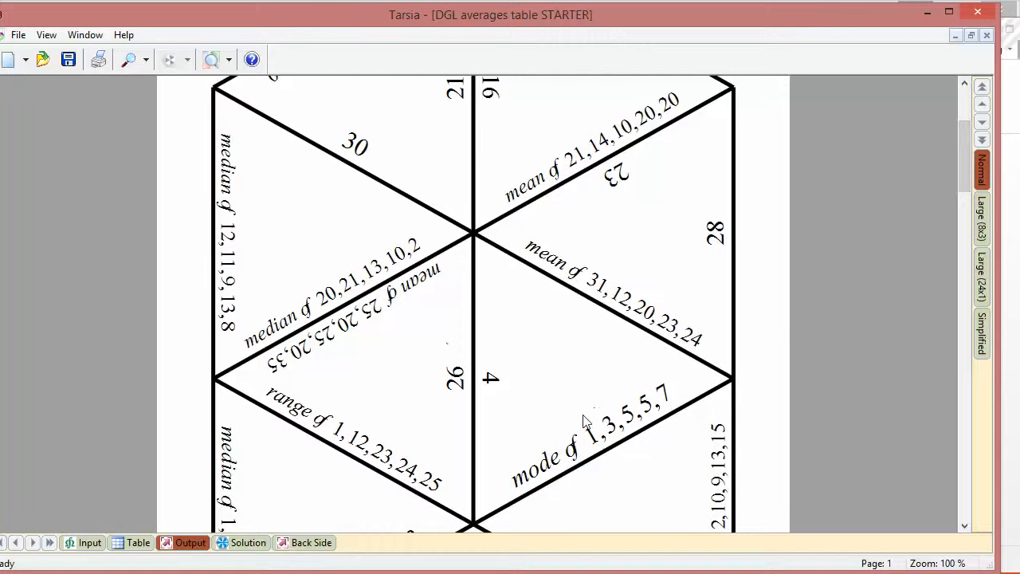
{"action": "mouse_move", "coordinate": [542, 415]}
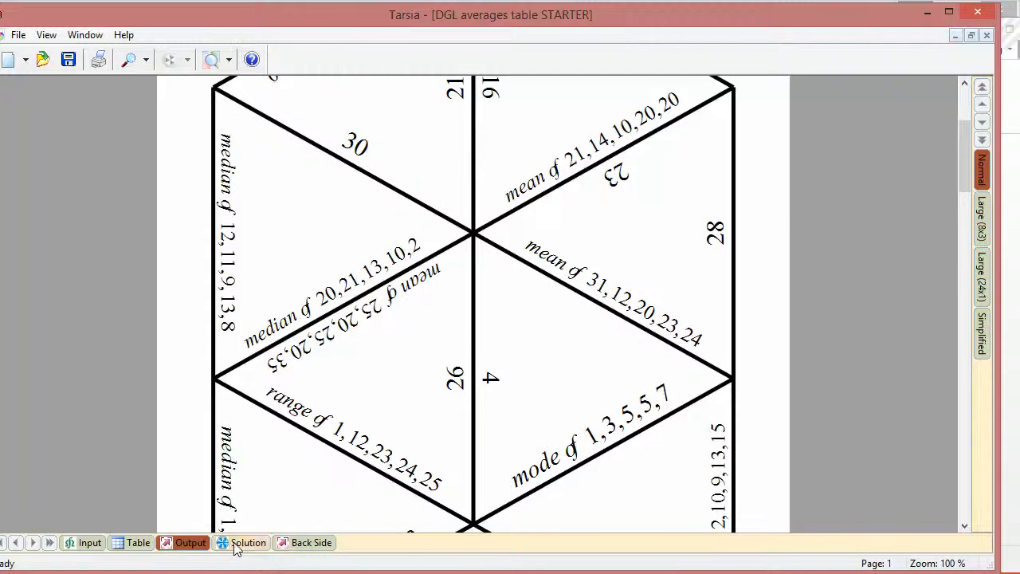
- Show the jigsaw's Solution view with all numbered triangles assembled into the hexagon
{"action": "left_click", "coordinate": [248, 542]}
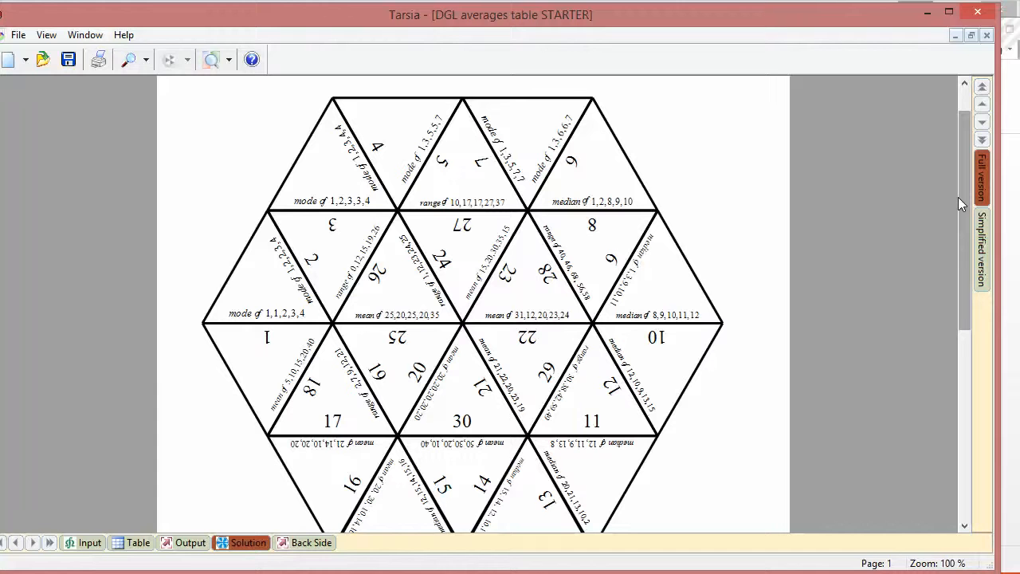
{"action": "scroll", "scroll_direction": "up", "scroll_amount": 3}
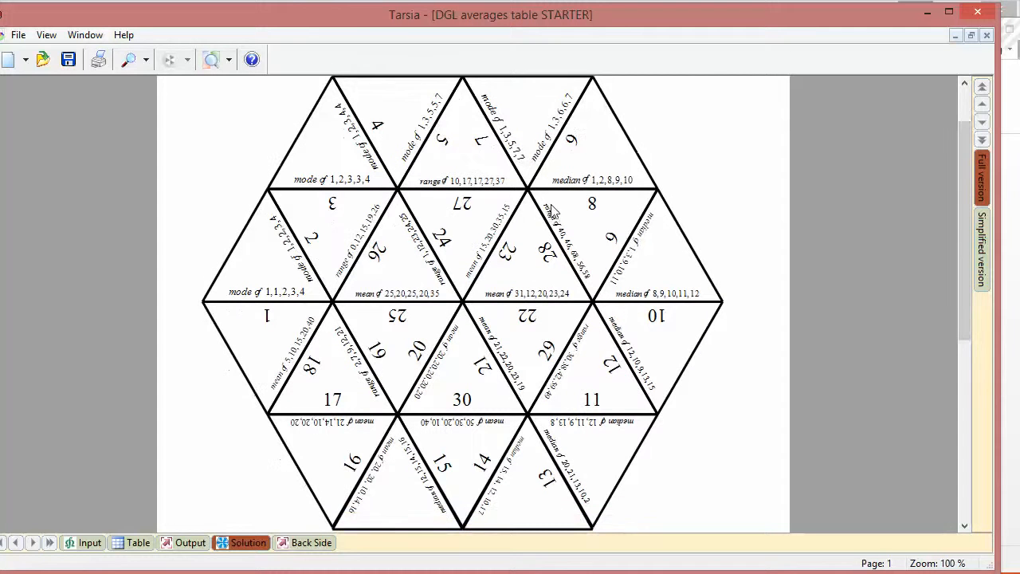
{"action": "mouse_move", "coordinate": [666, 156]}
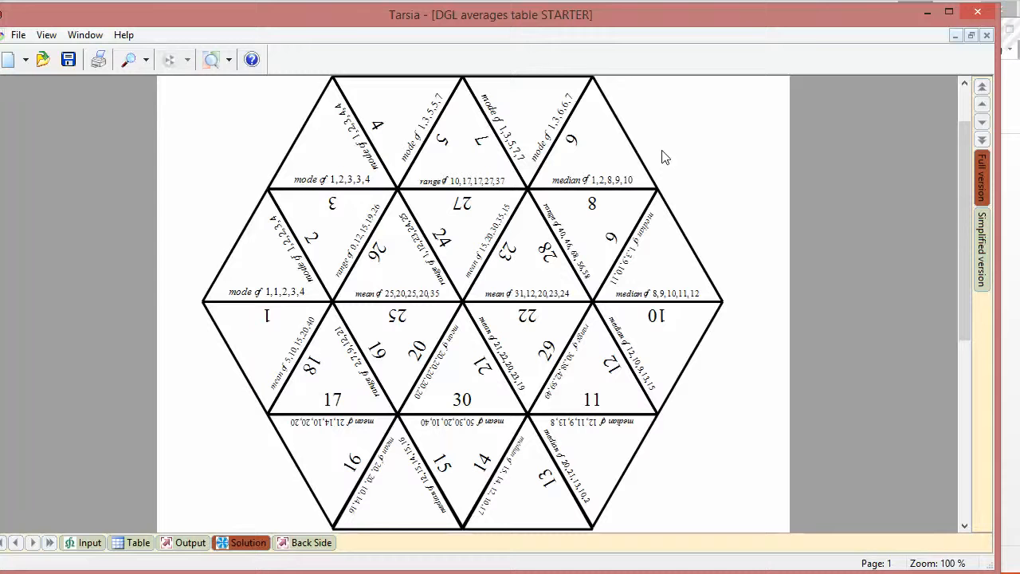
{"action": "mouse_move", "coordinate": [655, 230]}
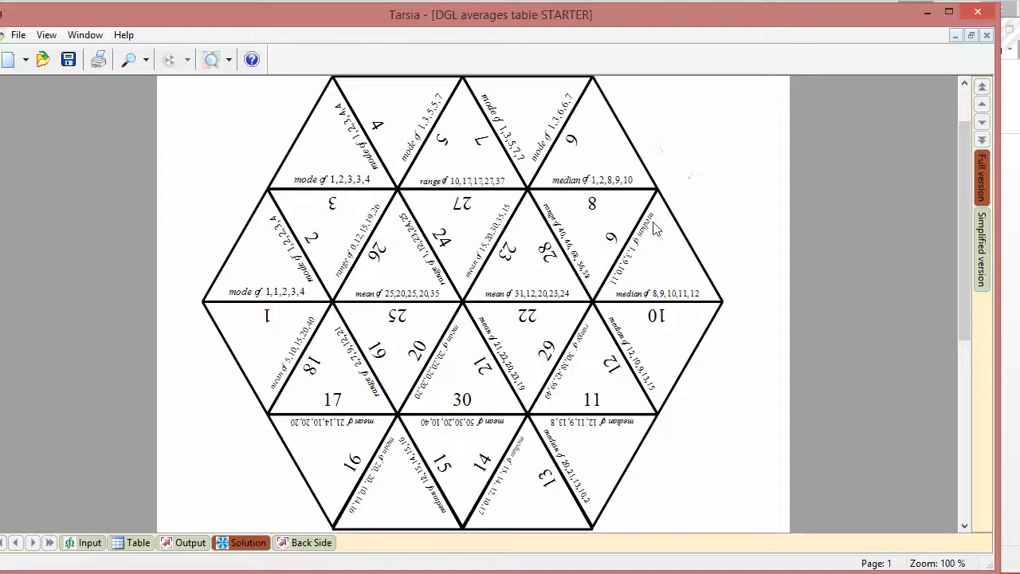
{"action": "mouse_move", "coordinate": [630, 239]}
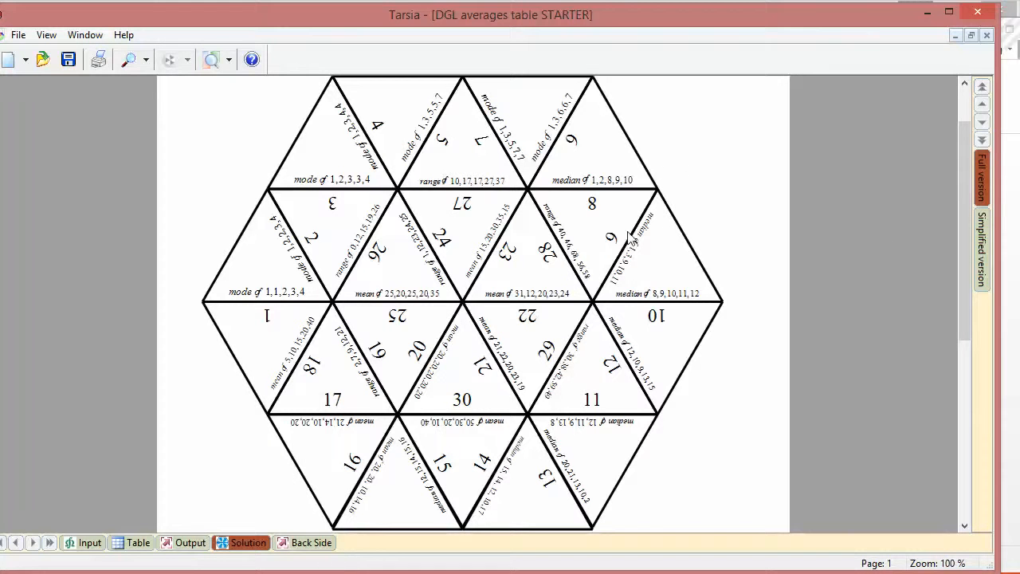
{"action": "mouse_move", "coordinate": [270, 375]}
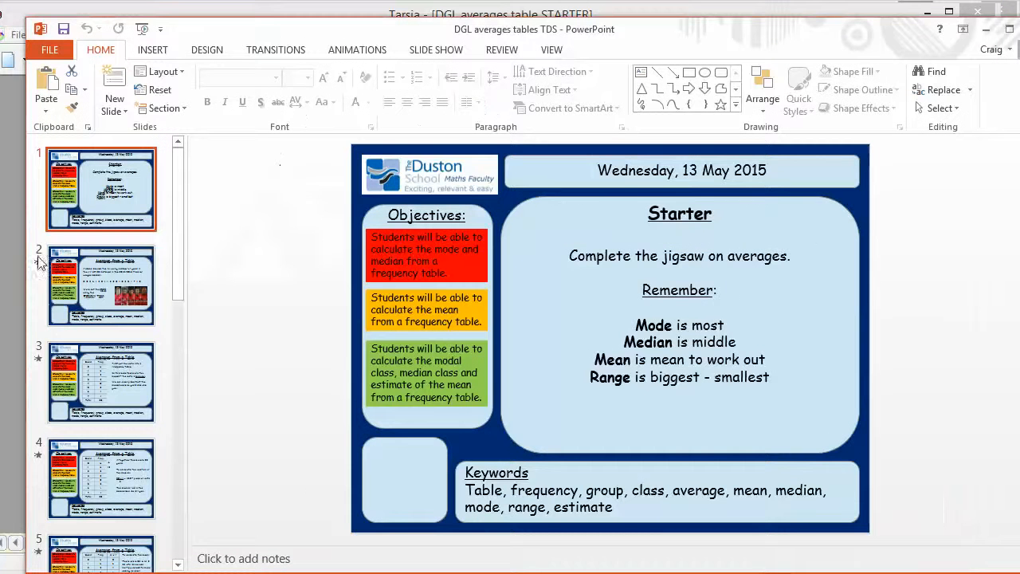
- Page through the Averages from a Table worked examples to slide 10's three-faces self-assessment
{"action": "left_click", "coordinate": [101, 284]}
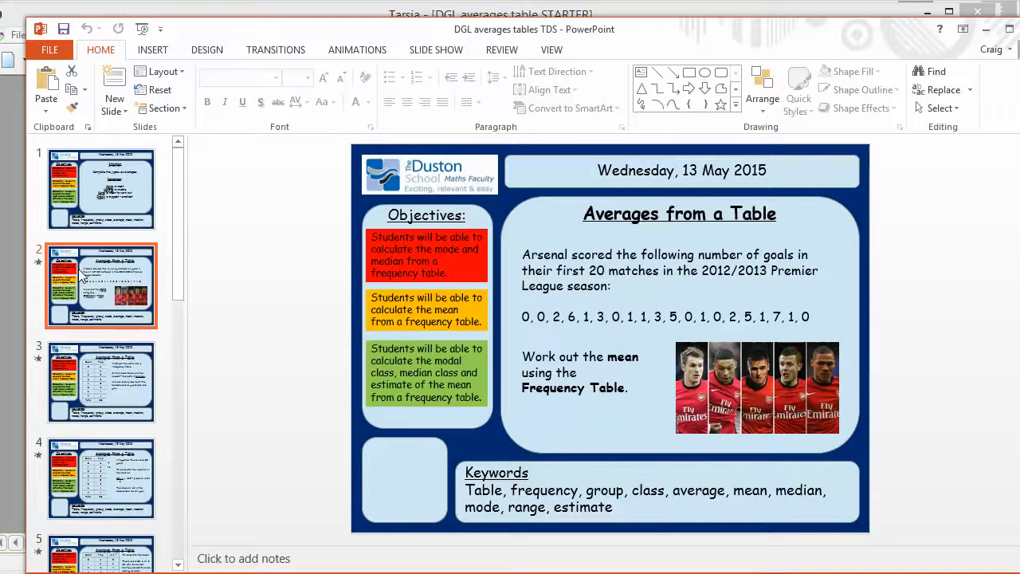
{"action": "left_click", "coordinate": [100, 381]}
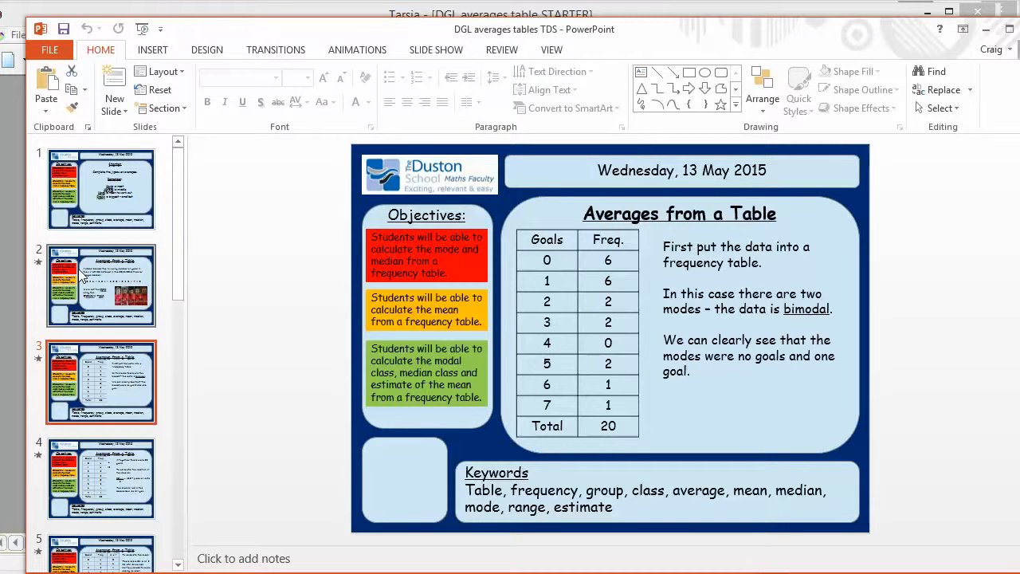
{"action": "left_click", "coordinate": [102, 478]}
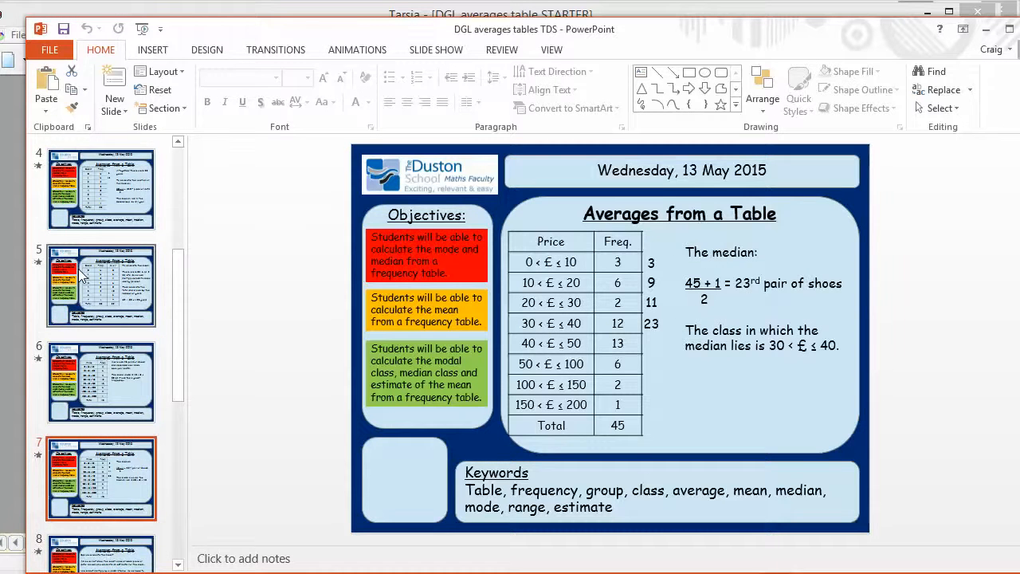
{"action": "scroll", "scroll_direction": "down", "scroll_amount": 3}
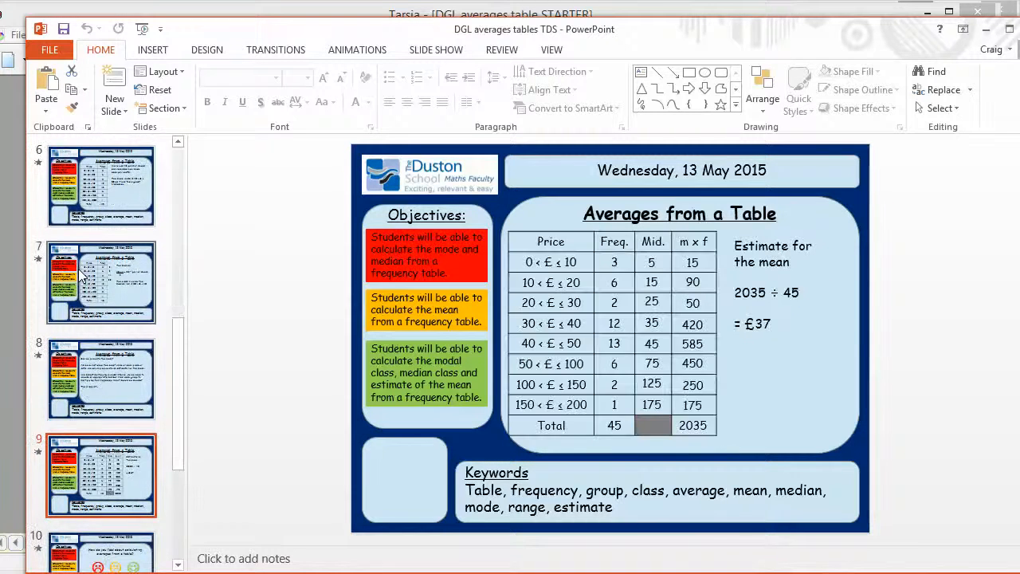
{"action": "left_click", "coordinate": [102, 475]}
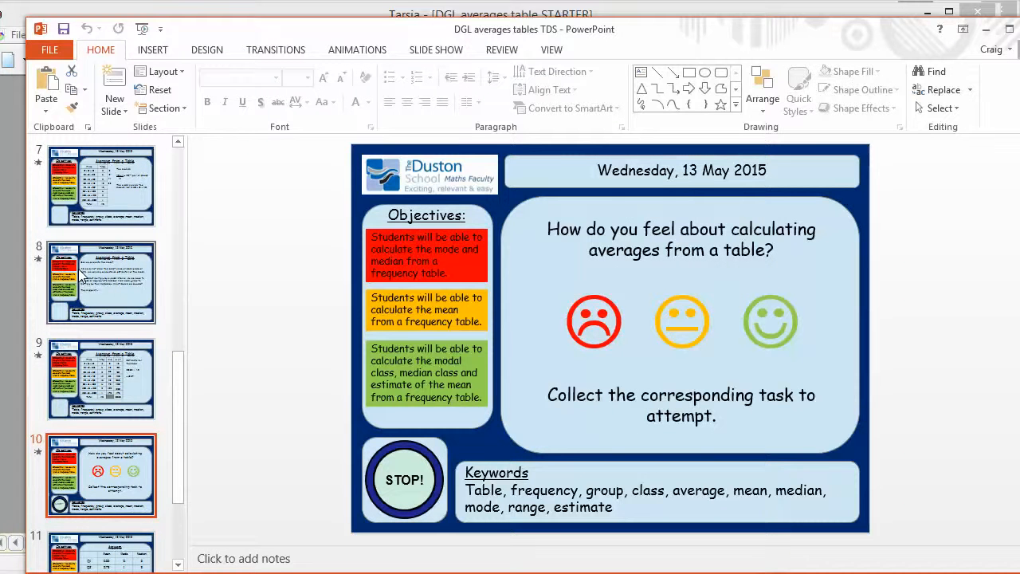
{"action": "mouse_move", "coordinate": [87, 274]}
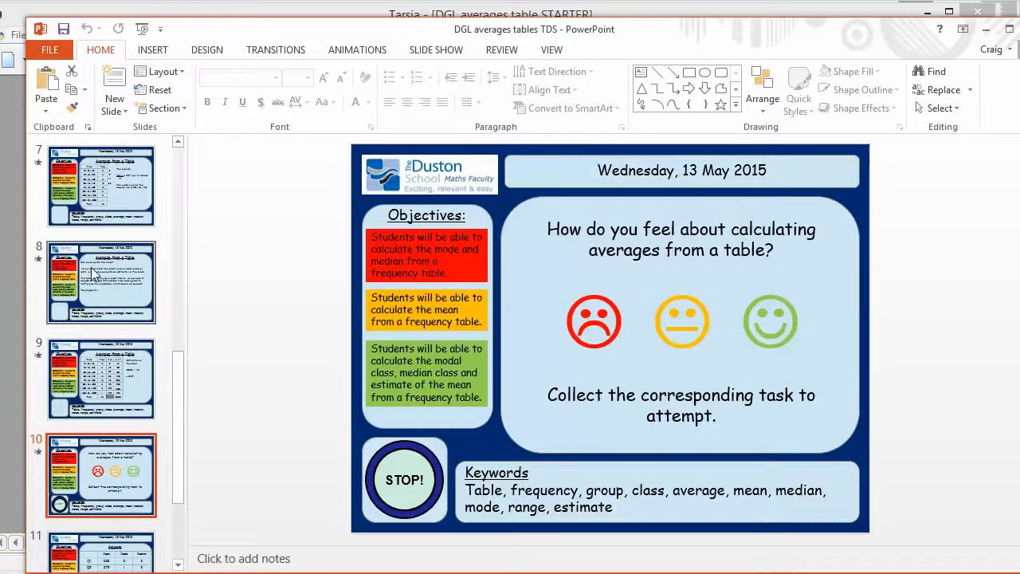
{"action": "mouse_move", "coordinate": [175, 450]}
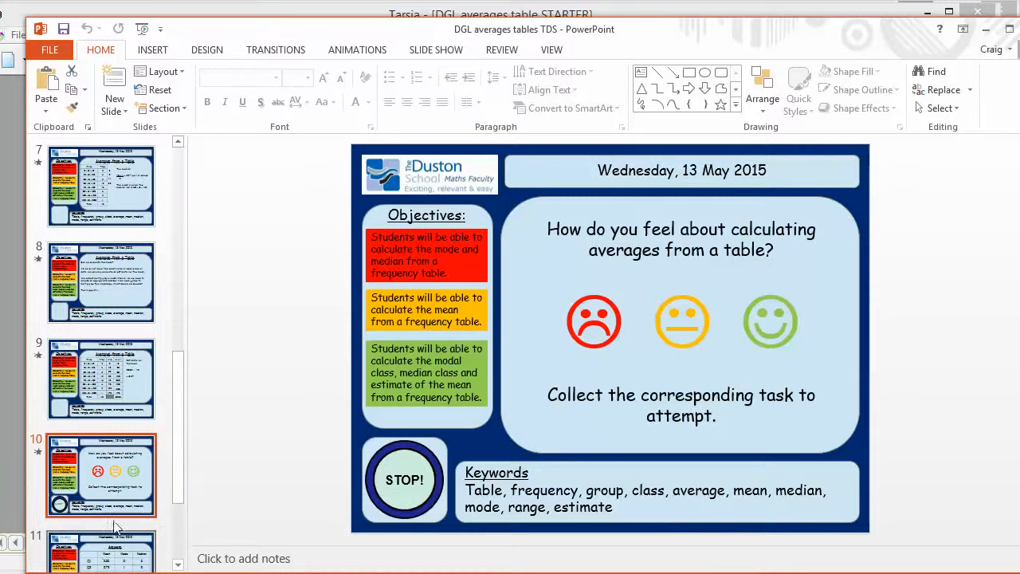
{"action": "mouse_move", "coordinate": [261, 413]}
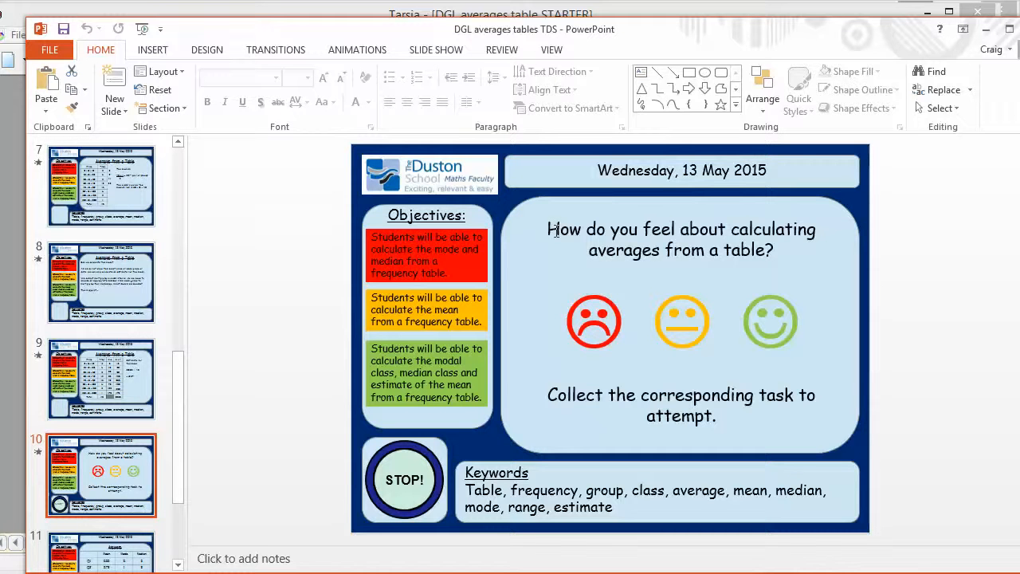
{"action": "mouse_move", "coordinate": [791, 248]}
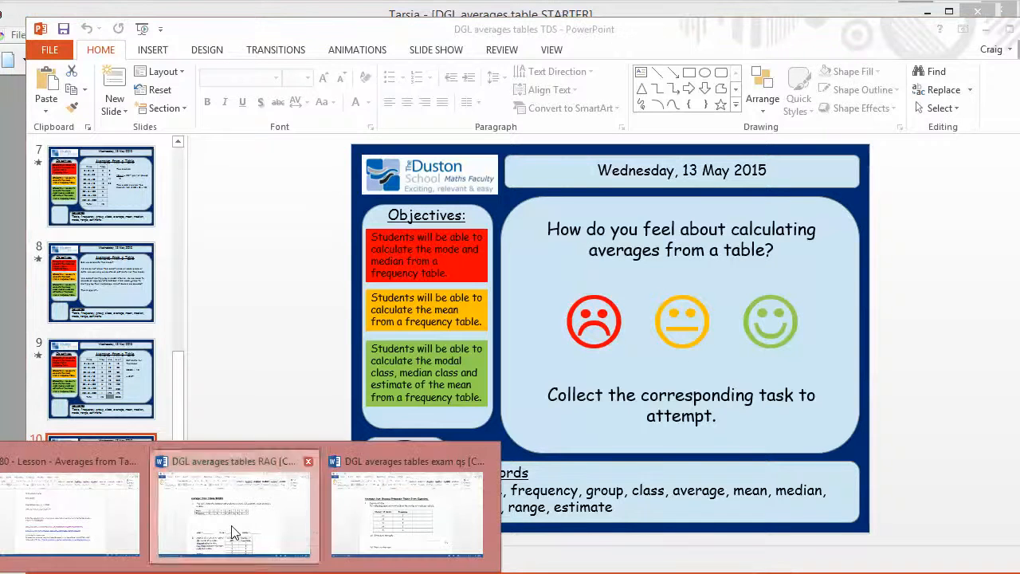
- Switch to the DGL averages tables RAG document and look over the first worksheet pages
{"action": "left_click", "coordinate": [233, 510]}
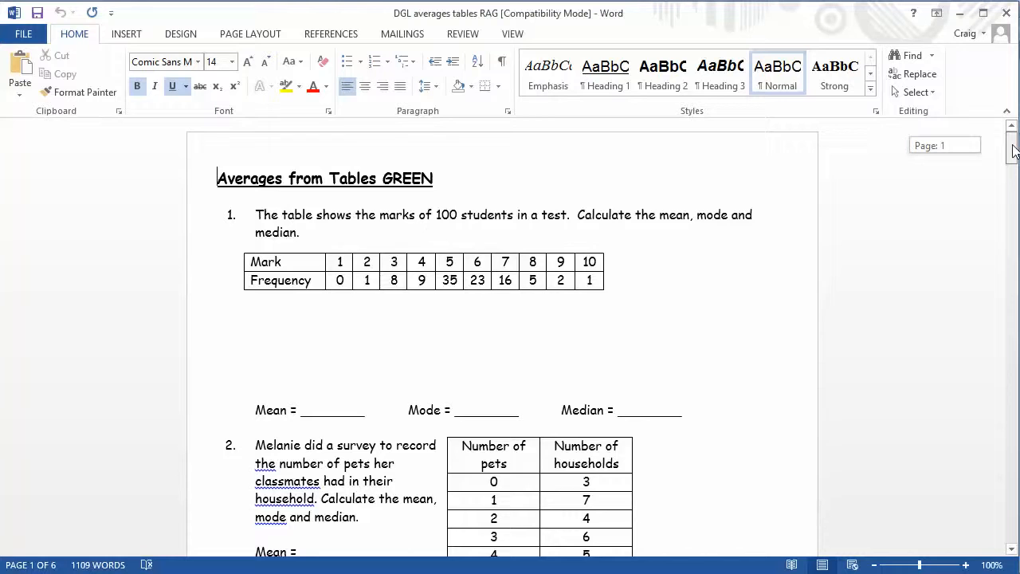
{"action": "scroll", "scroll_direction": "down", "scroll_amount": 3}
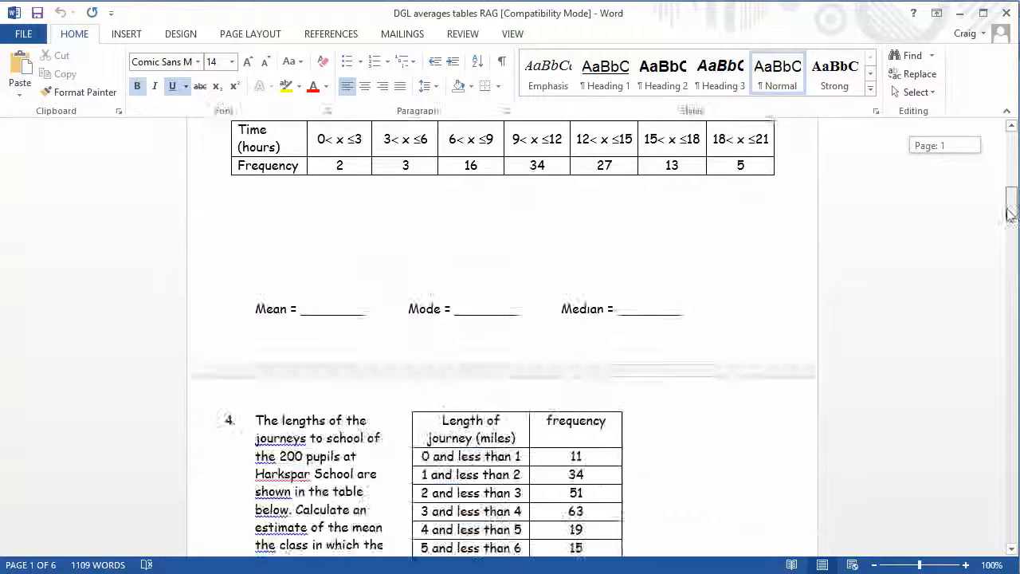
{"action": "scroll", "scroll_direction": "up", "scroll_amount": 3}
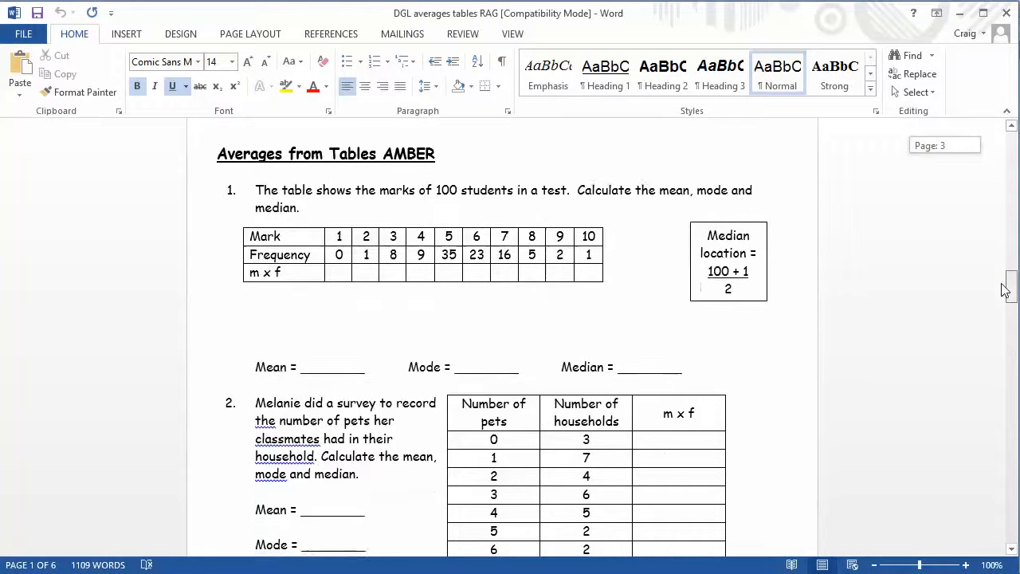
{"action": "scroll", "scroll_direction": "down", "scroll_amount": 3}
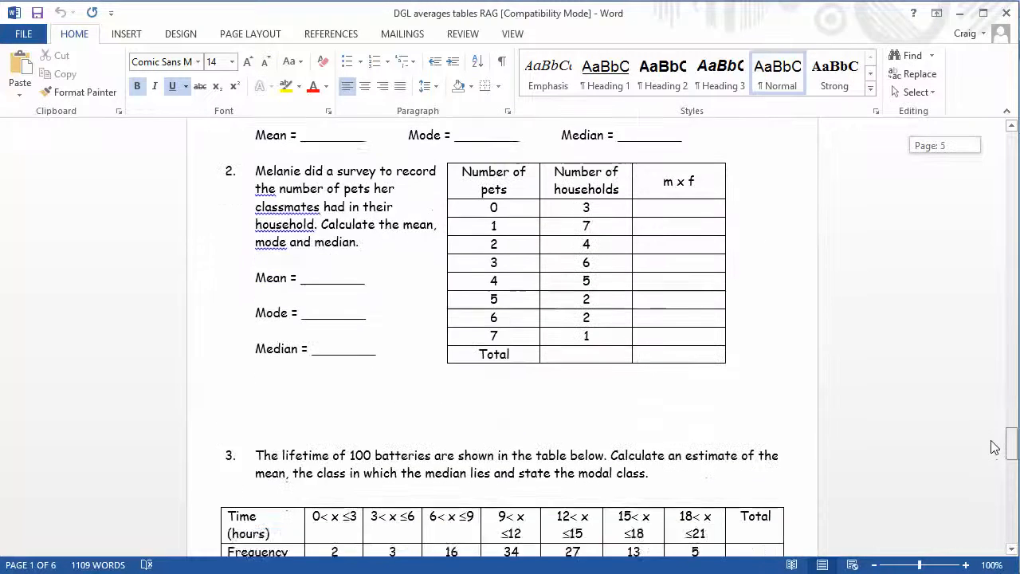
{"action": "scroll", "scroll_direction": "up", "scroll_amount": 3}
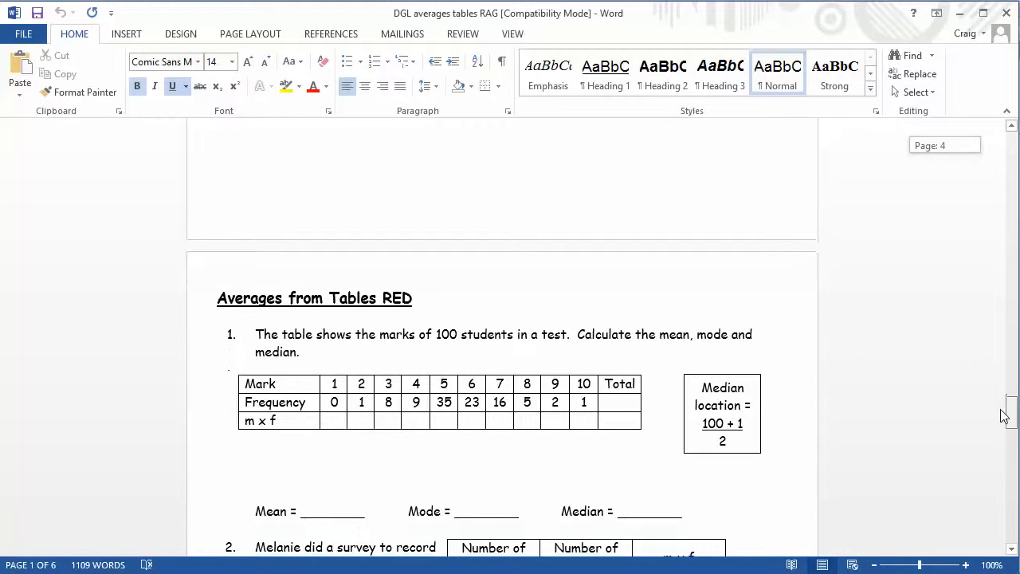
{"action": "scroll", "scroll_direction": "down", "scroll_amount": 3}
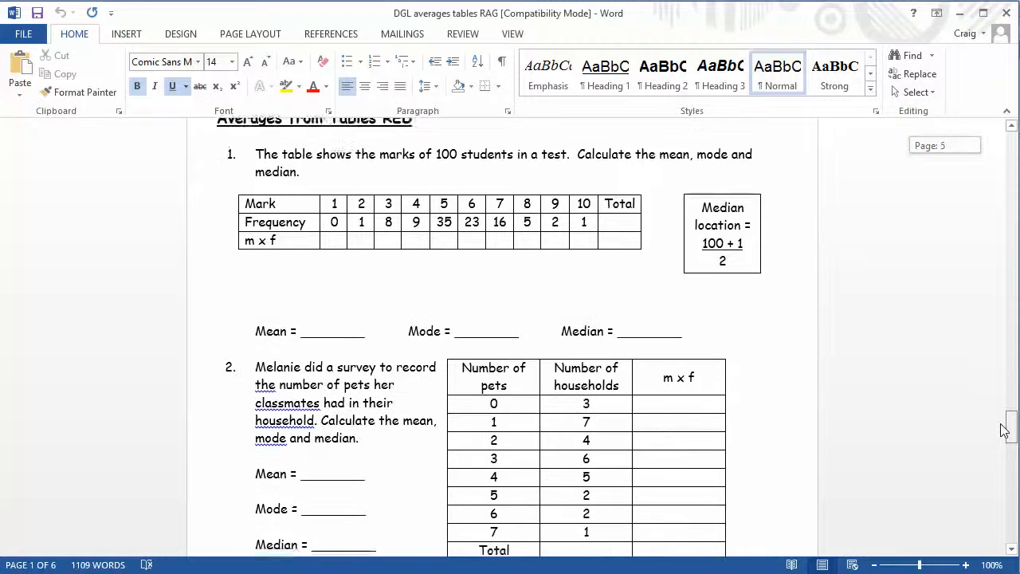
{"action": "scroll", "scroll_direction": "down", "scroll_amount": 3}
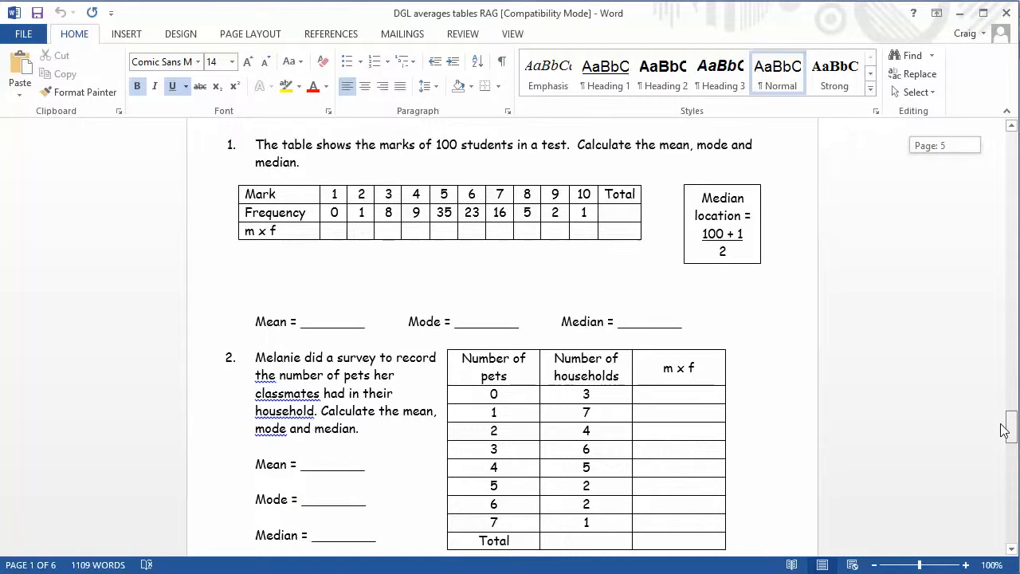
{"action": "scroll", "scroll_direction": "up", "scroll_amount": 3}
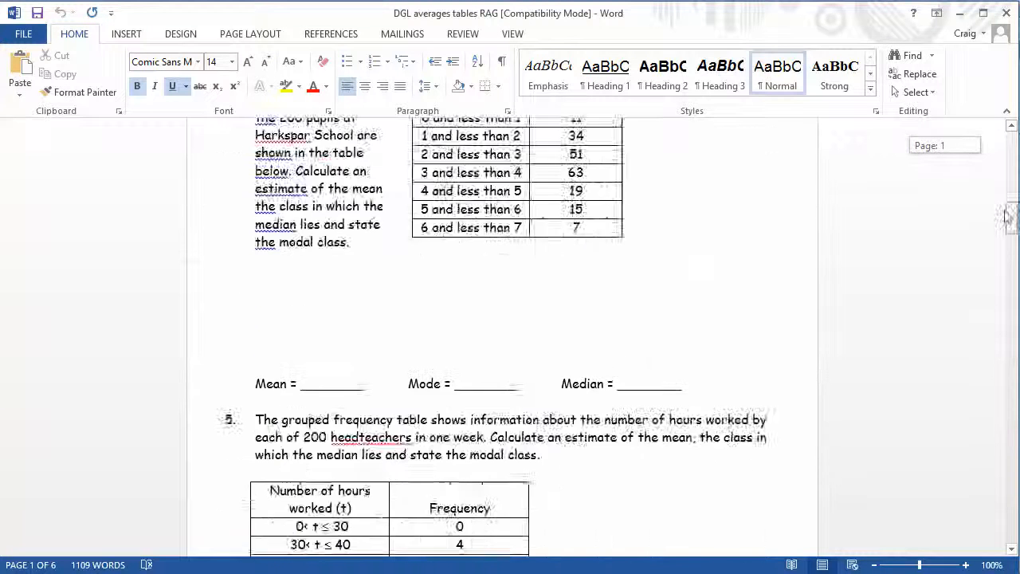
{"action": "scroll", "scroll_direction": "up", "scroll_amount": 3}
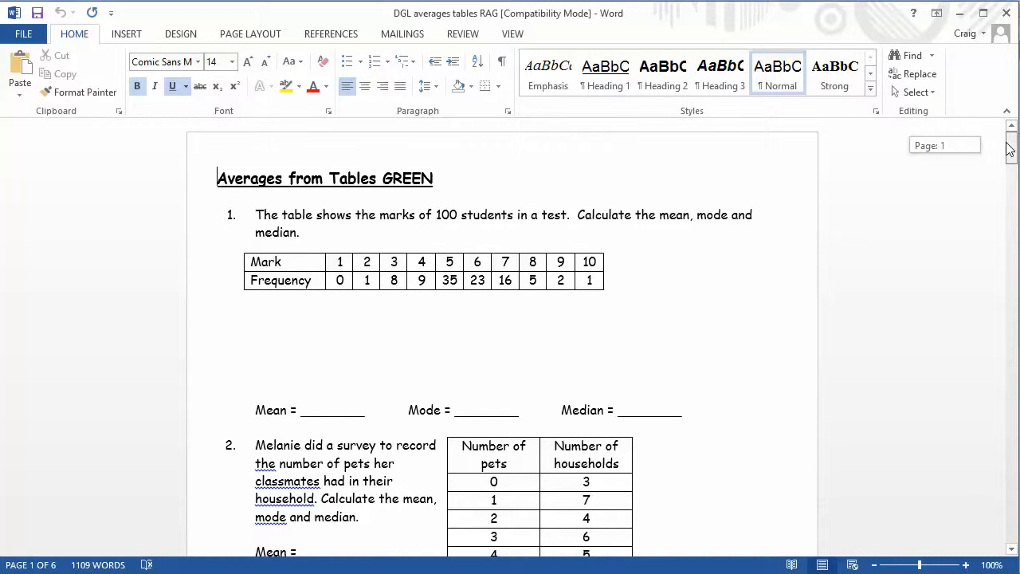
{"action": "scroll", "scroll_direction": "down", "scroll_amount": 3}
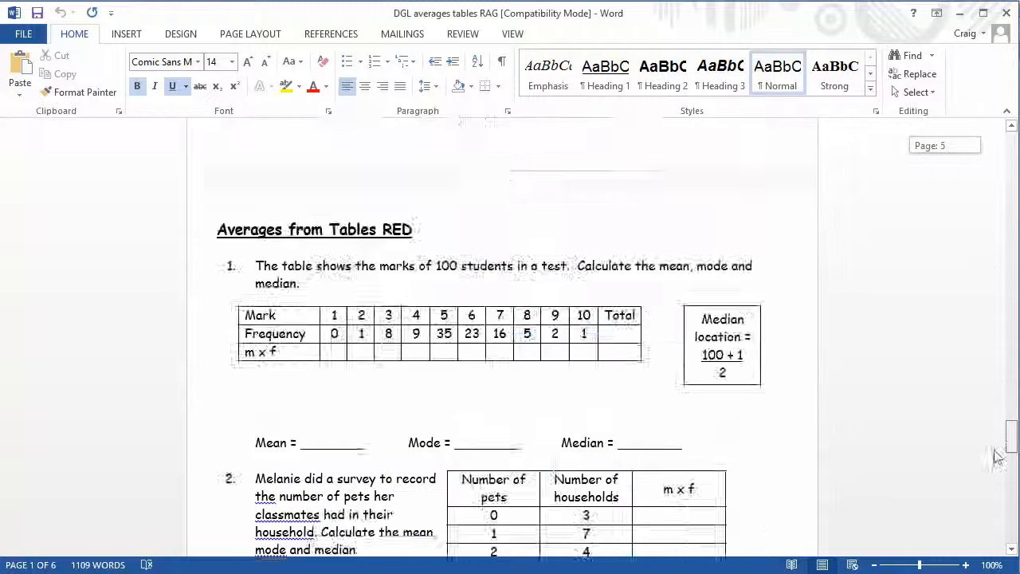
{"action": "scroll", "scroll_direction": "up", "scroll_amount": 3}
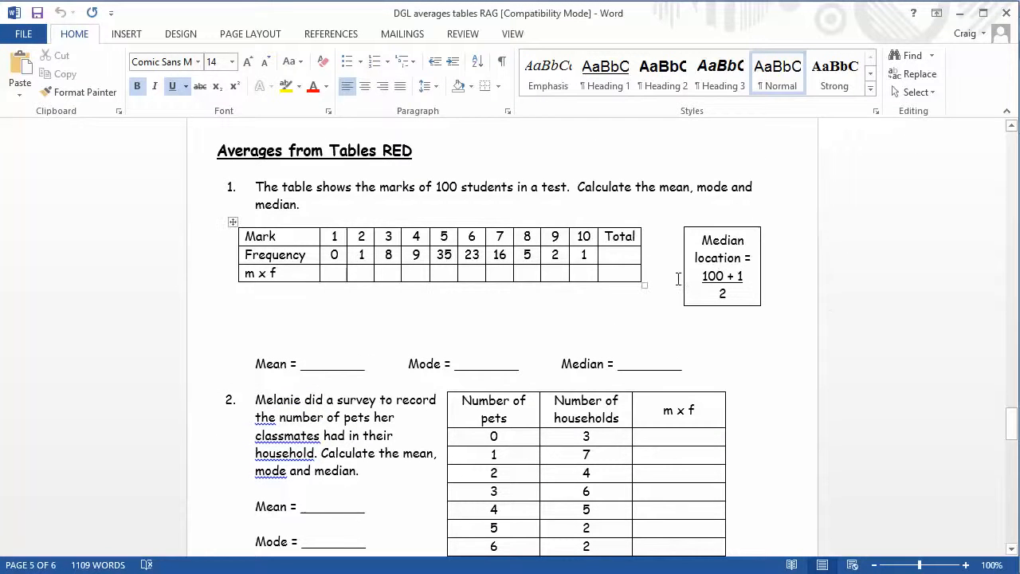
{"action": "scroll", "scroll_direction": "down", "scroll_amount": 3}
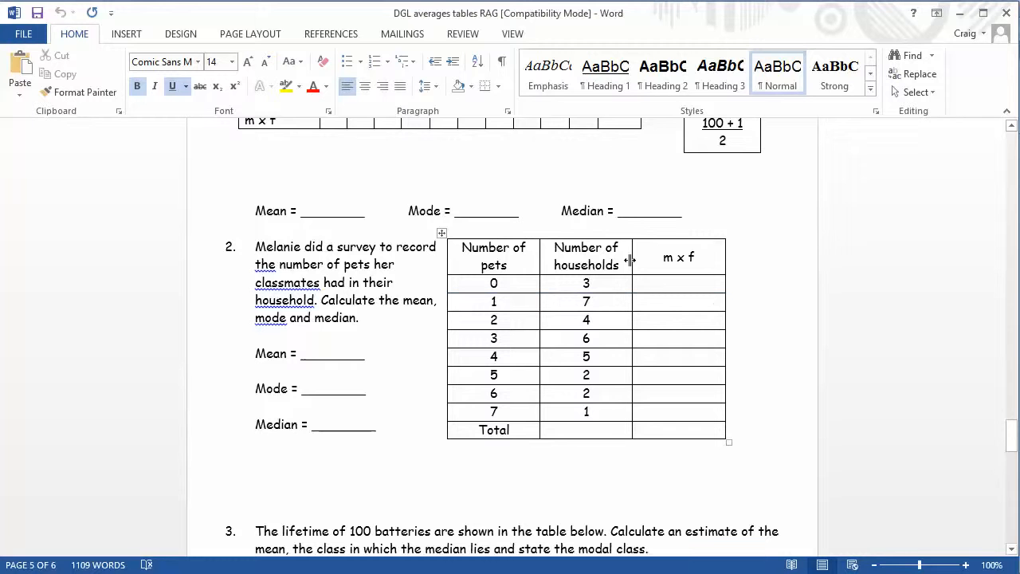
{"action": "scroll", "scroll_direction": "down", "scroll_amount": 3}
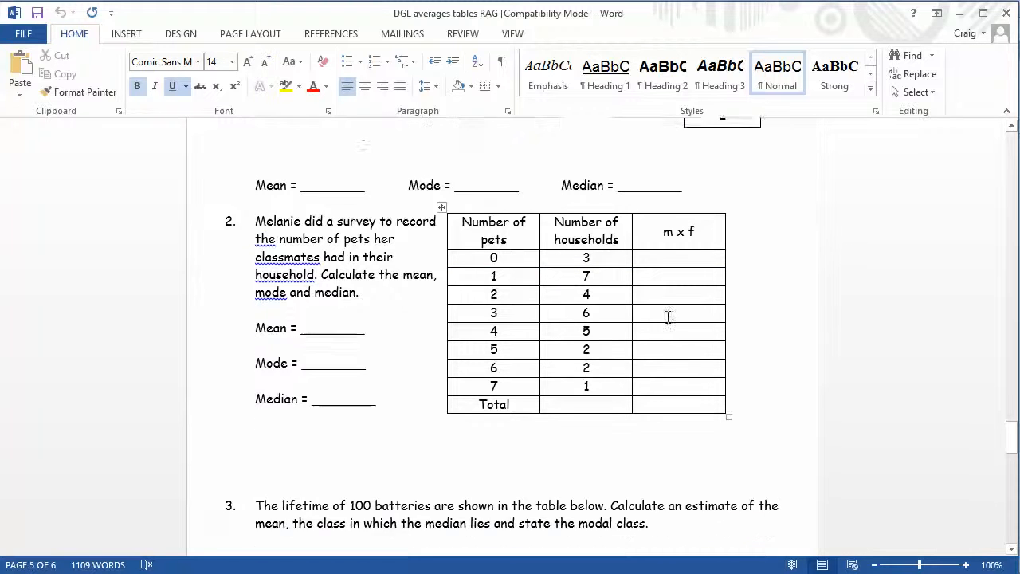
{"action": "scroll", "scroll_direction": "down", "scroll_amount": 3}
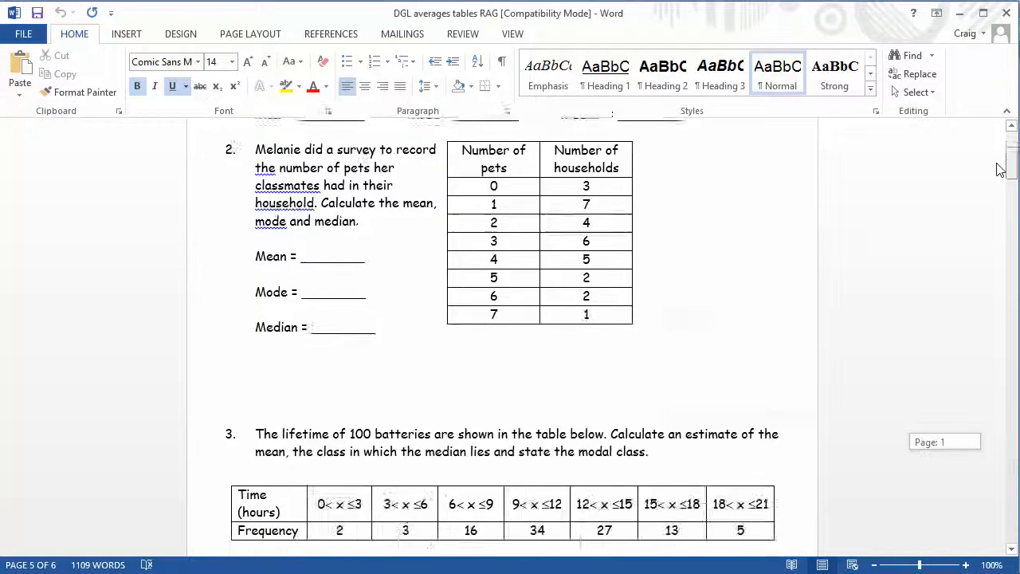
{"action": "scroll", "scroll_direction": "up", "scroll_amount": 3}
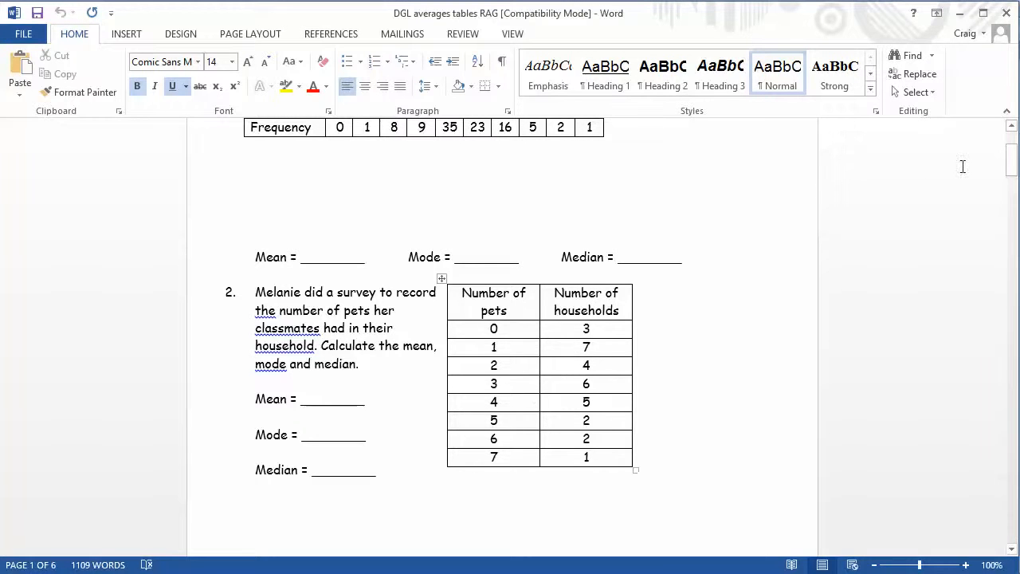
- Scroll through the AMBER and GREEN frequency-table pages, then back toward the GREEN sheet's first question
{"action": "scroll", "scroll_direction": "down", "scroll_amount": 3}
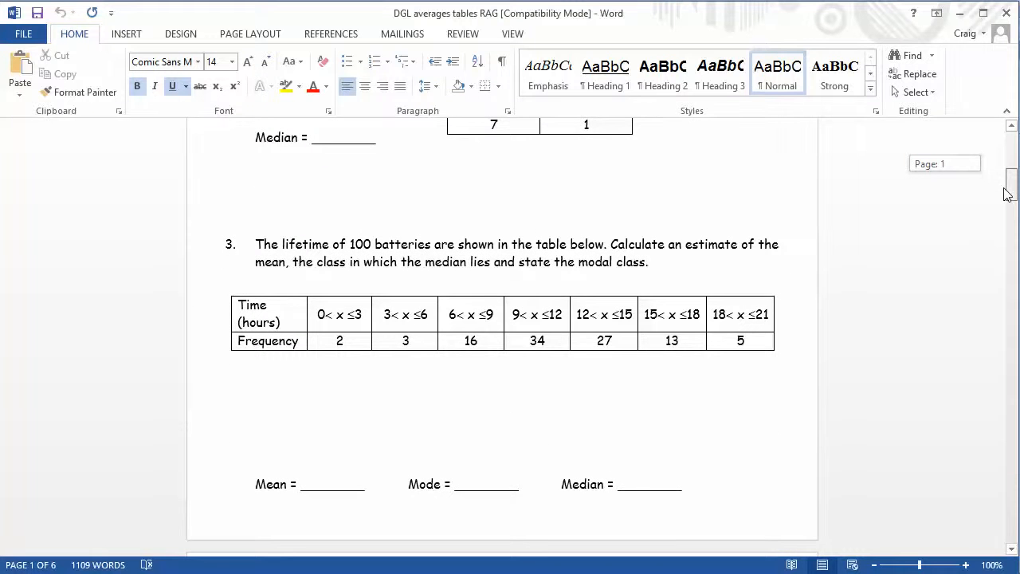
{"action": "scroll", "scroll_direction": "down", "scroll_amount": 3}
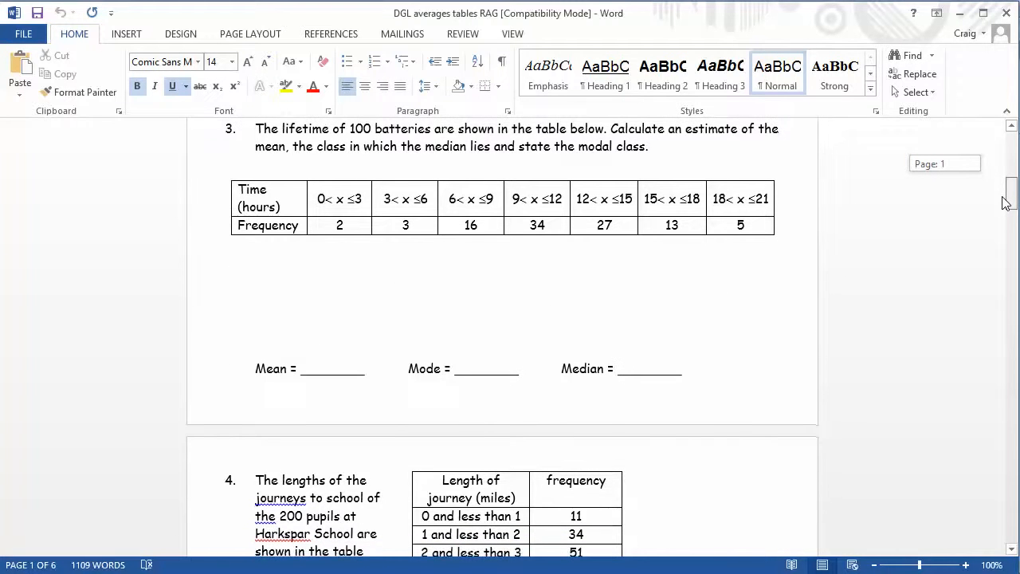
{"action": "scroll", "scroll_direction": "down", "scroll_amount": 3}
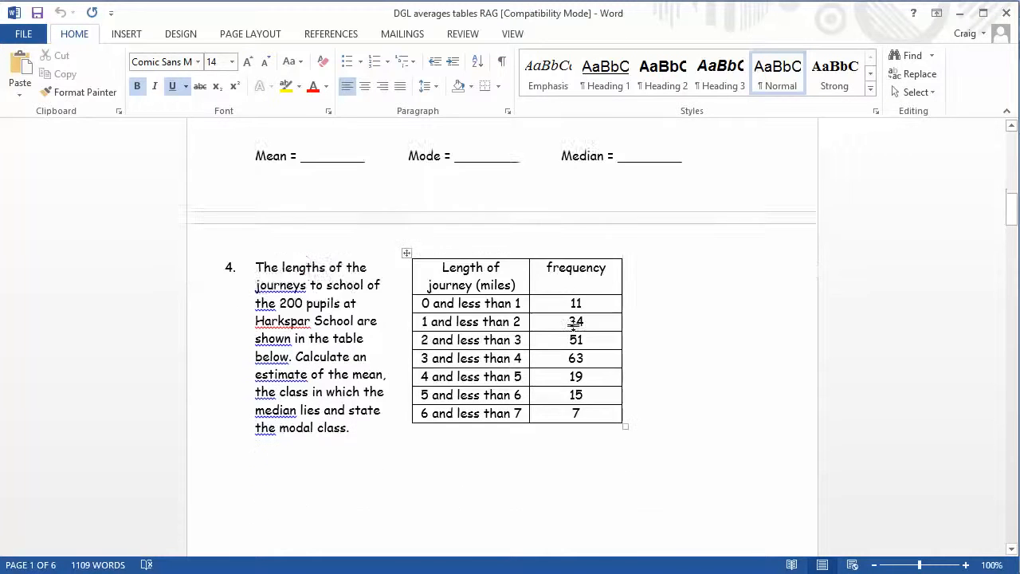
{"action": "scroll", "scroll_direction": "down", "scroll_amount": 3}
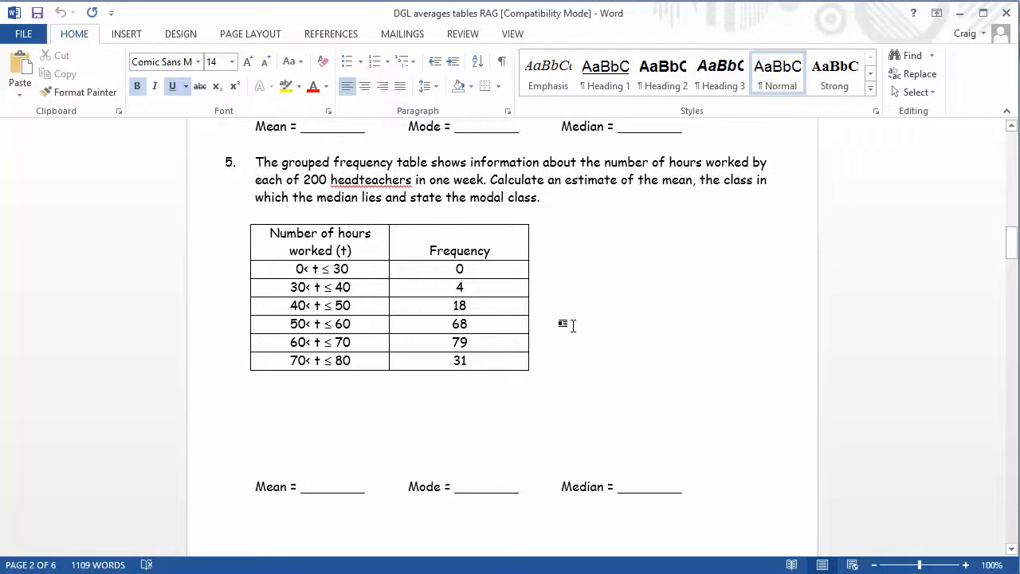
{"action": "scroll", "scroll_direction": "down", "scroll_amount": 3}
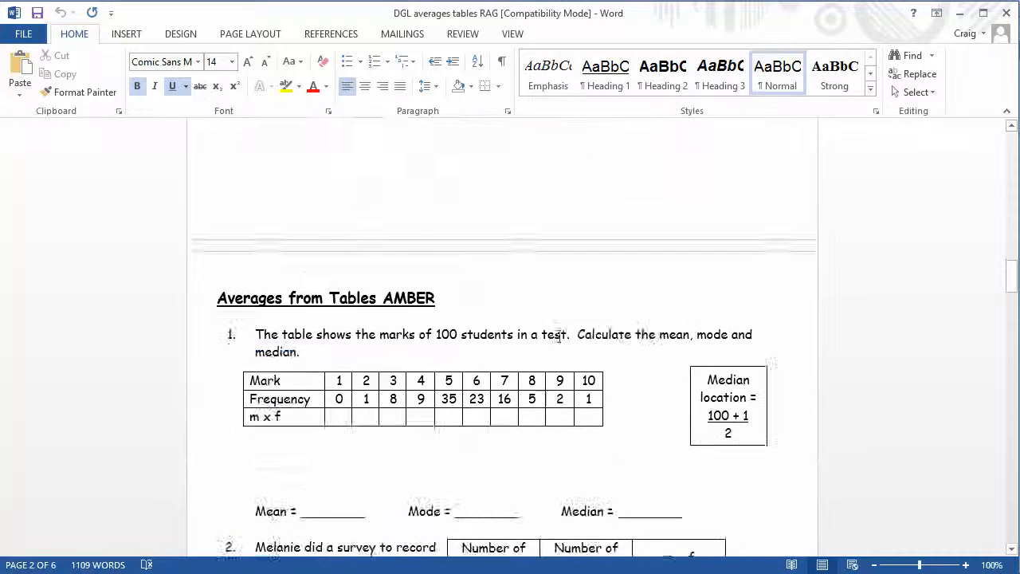
{"action": "scroll", "scroll_direction": "down", "scroll_amount": 3}
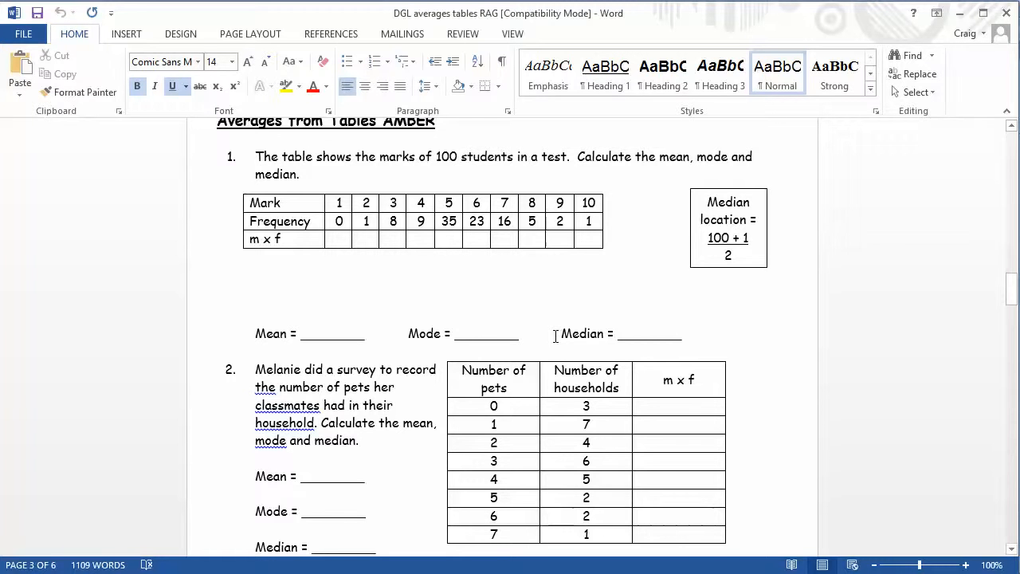
{"action": "scroll", "scroll_direction": "down", "scroll_amount": 3}
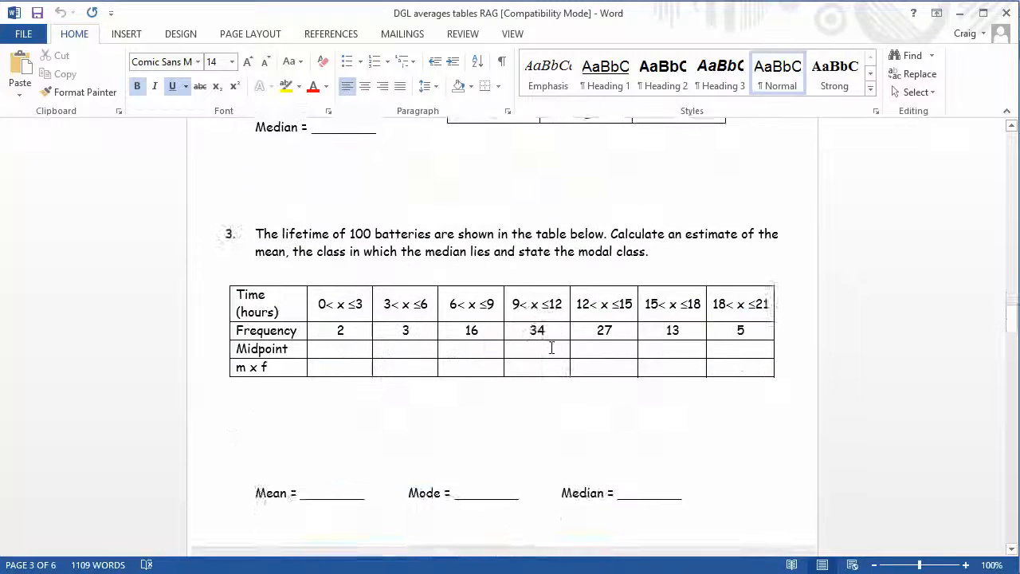
{"action": "scroll", "scroll_direction": "down", "scroll_amount": 3}
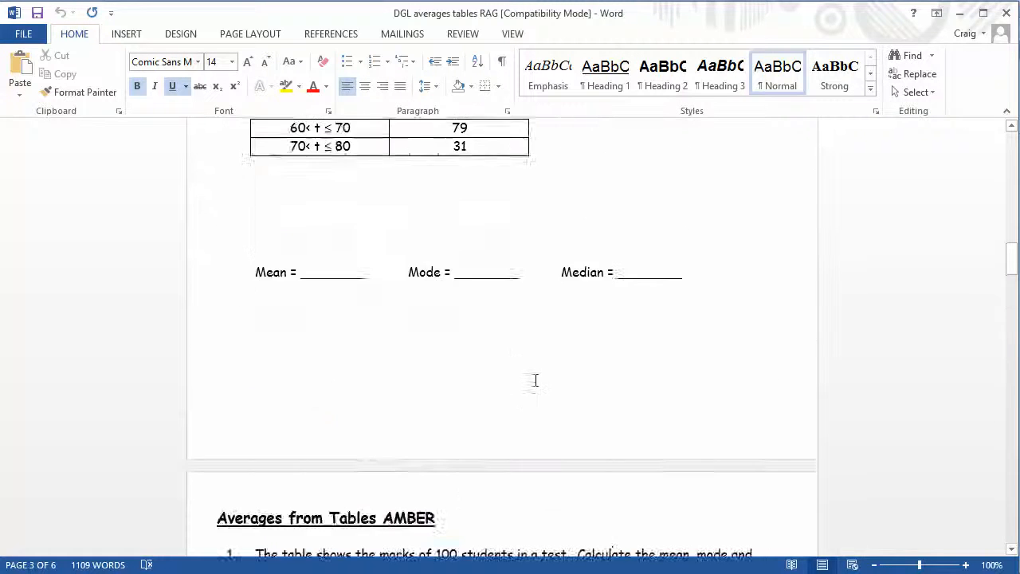
{"action": "scroll", "scroll_direction": "down", "scroll_amount": 3}
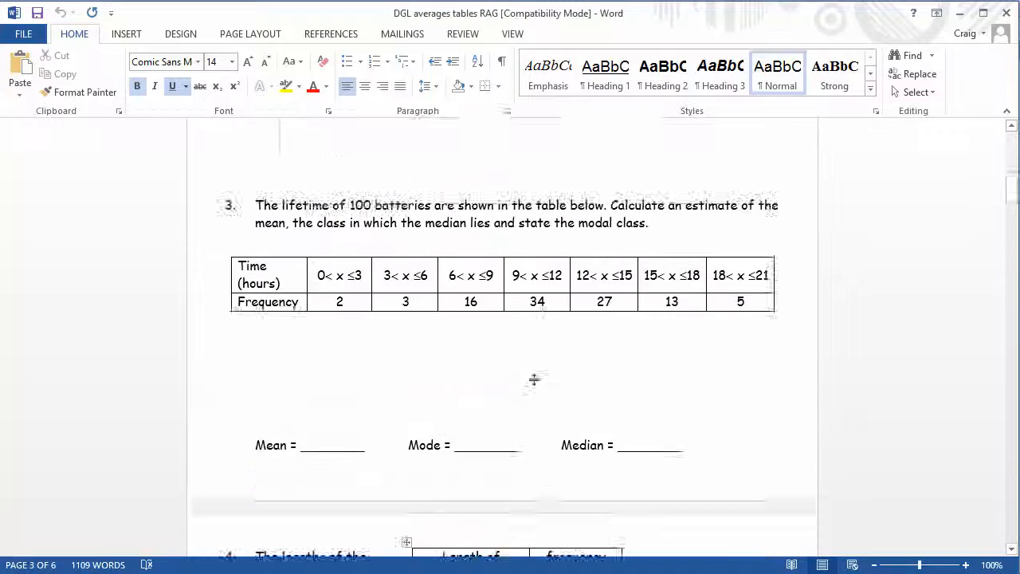
{"action": "scroll", "scroll_direction": "up", "scroll_amount": 3}
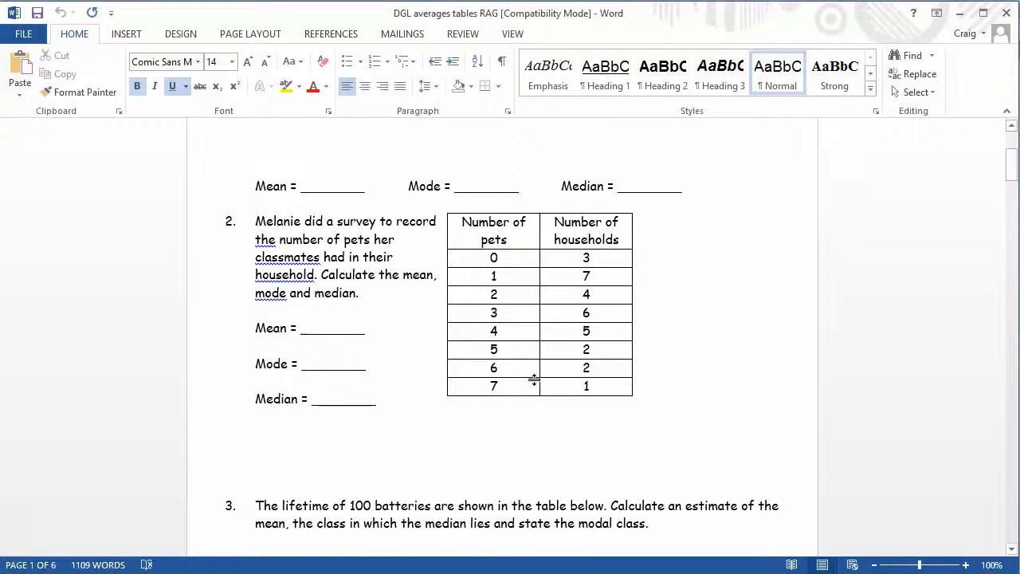
{"action": "scroll", "scroll_direction": "up", "scroll_amount": 3}
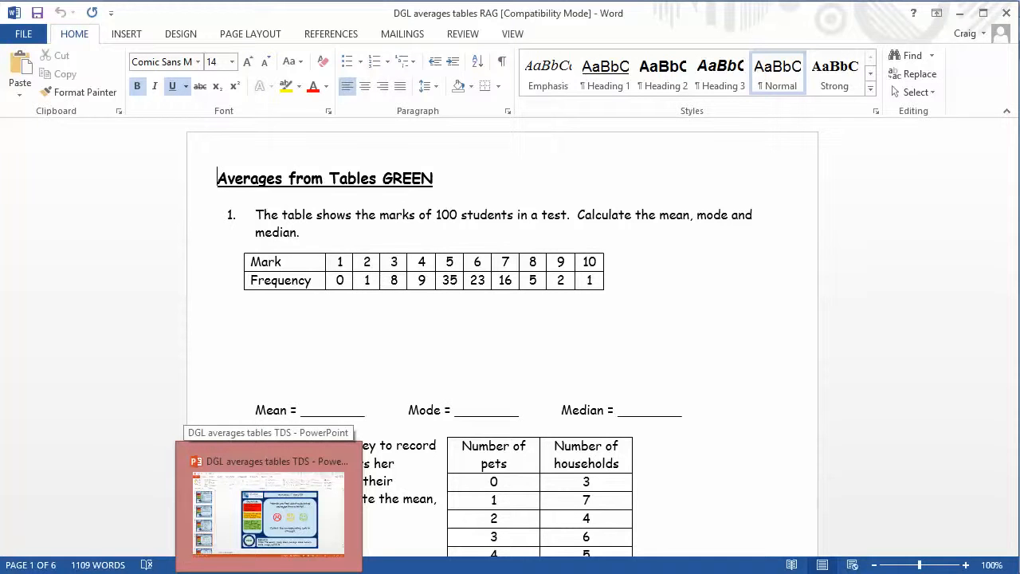
- Return to the presentation's slide 12 plenary pyramid of objectives and keywords
{"action": "left_click", "coordinate": [268, 502]}
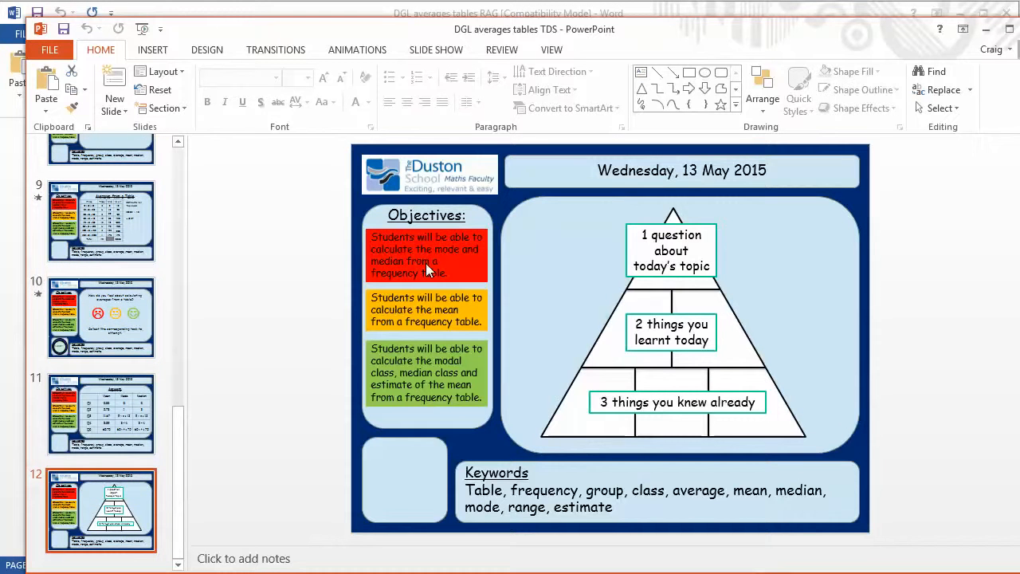
{"action": "mouse_move", "coordinate": [628, 283]}
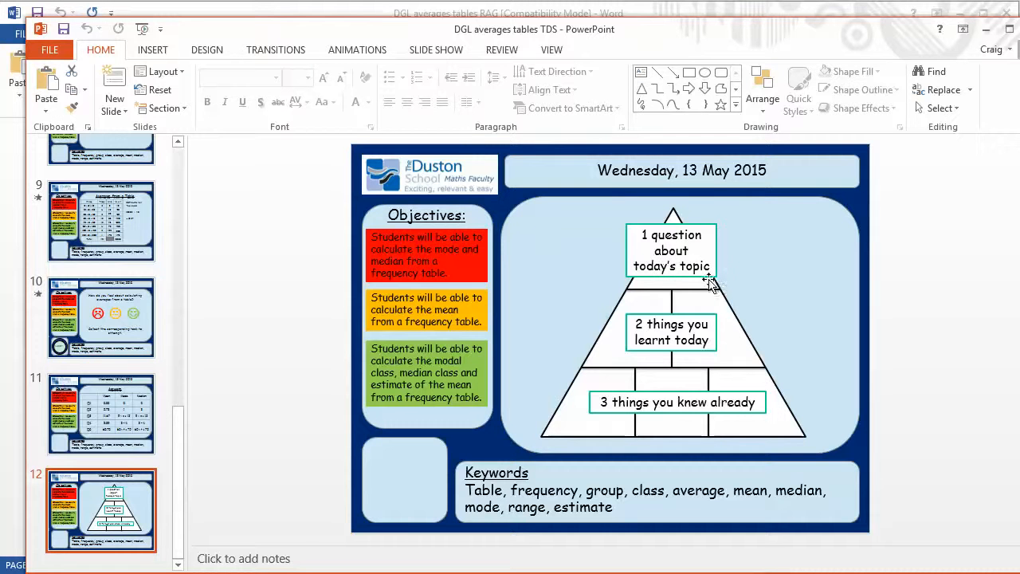
{"action": "mouse_move", "coordinate": [718, 274]}
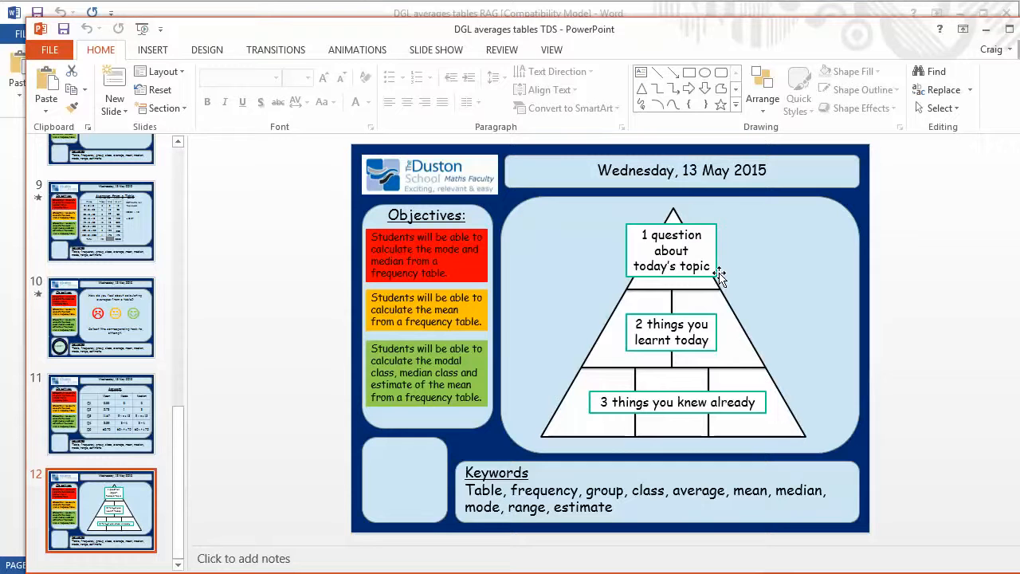
{"action": "mouse_move", "coordinate": [821, 491]}
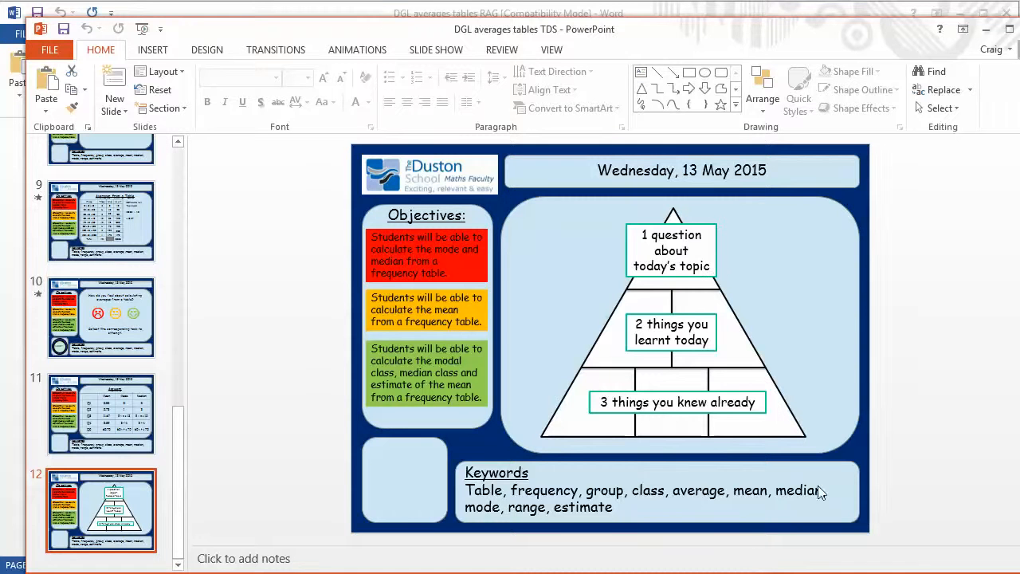
{"action": "mouse_move", "coordinate": [635, 380]}
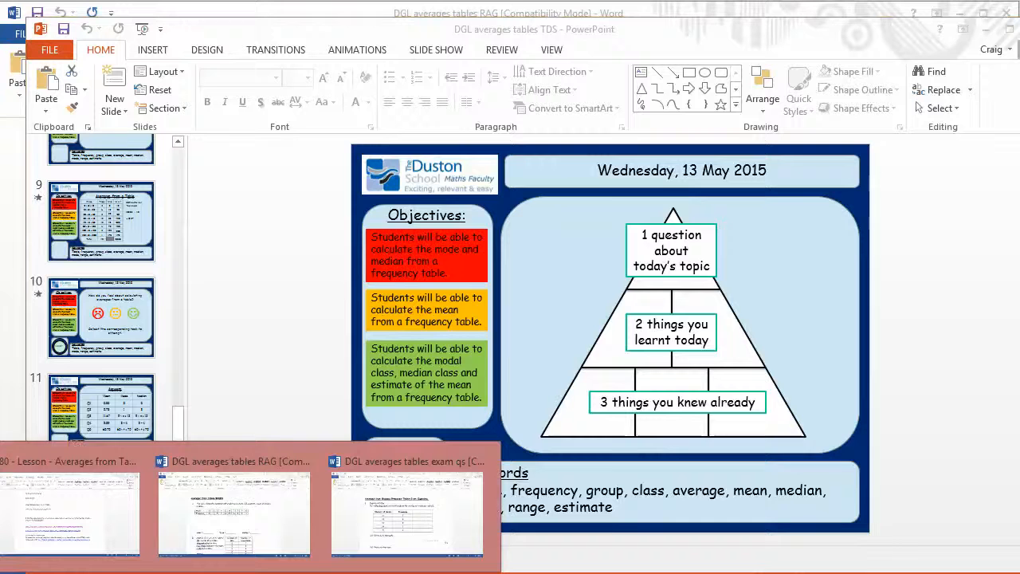
- Switch to the DGL averages tables exam qs document and view its opening questions
{"action": "left_click", "coordinate": [407, 510]}
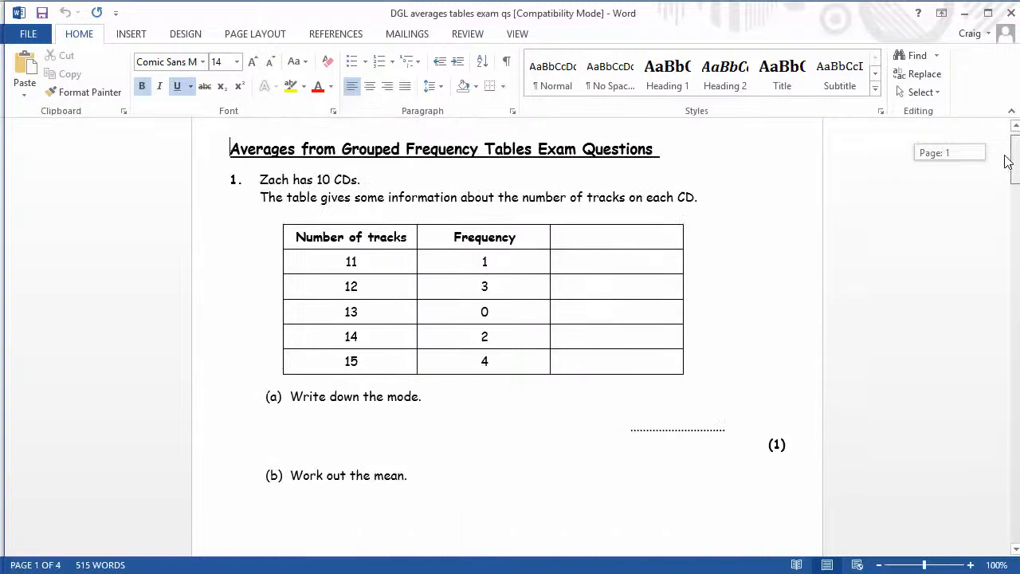
{"action": "scroll", "scroll_direction": "down", "scroll_amount": 3}
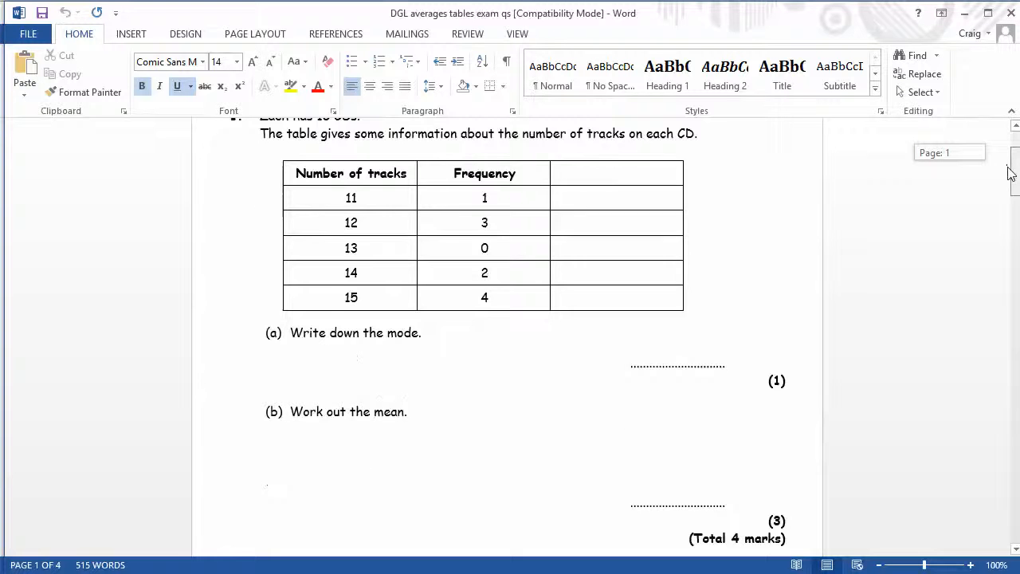
{"action": "scroll", "scroll_direction": "up", "scroll_amount": 3}
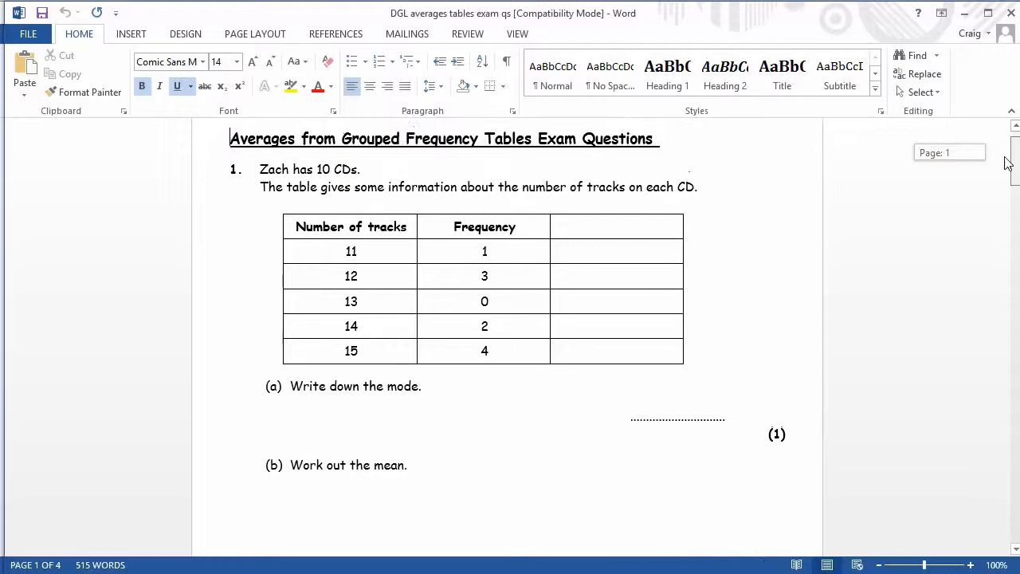
{"action": "scroll", "scroll_direction": "up", "scroll_amount": 3}
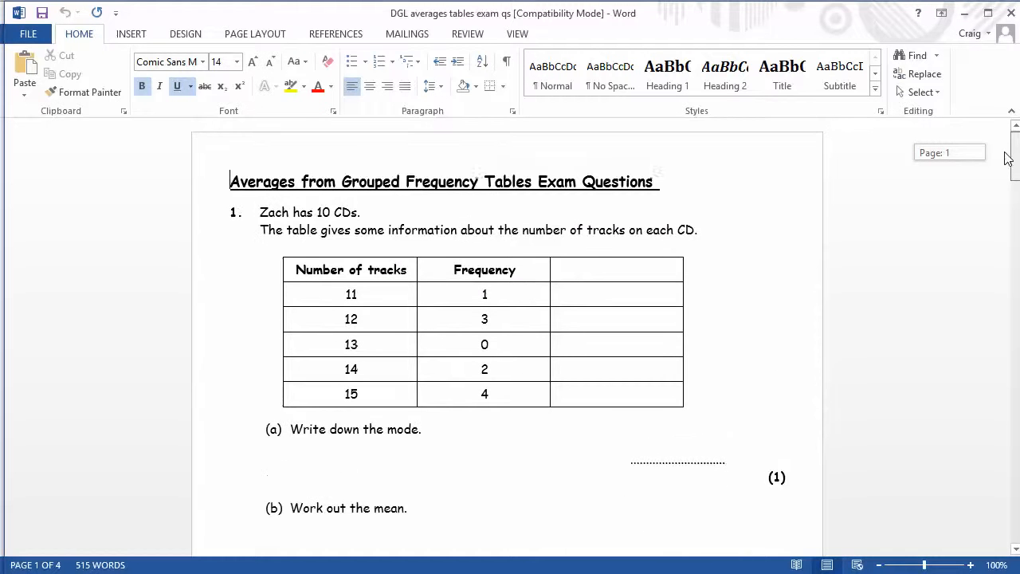
{"action": "scroll", "scroll_direction": "down", "scroll_amount": 3}
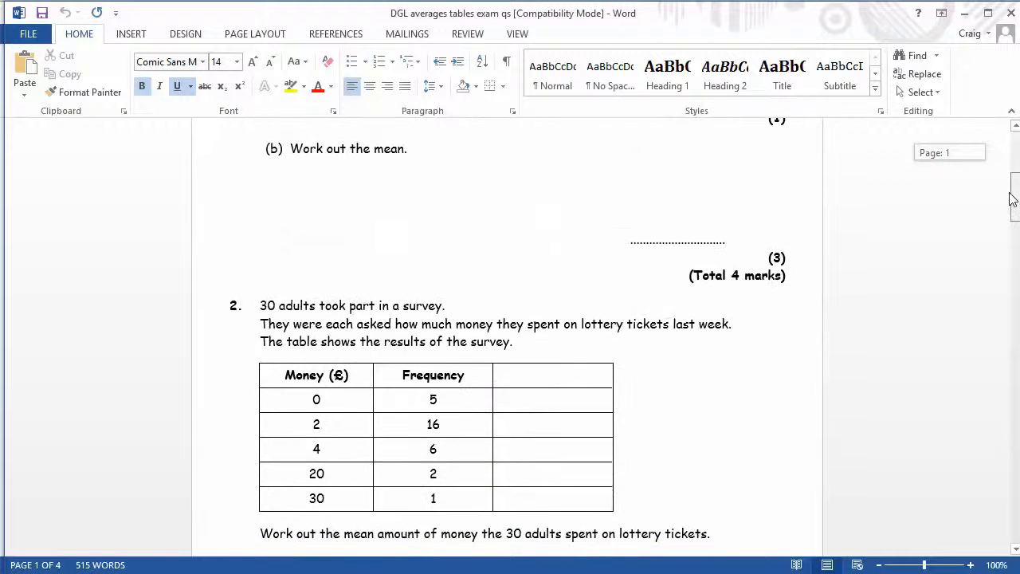
{"action": "scroll", "scroll_direction": "down", "scroll_amount": 3}
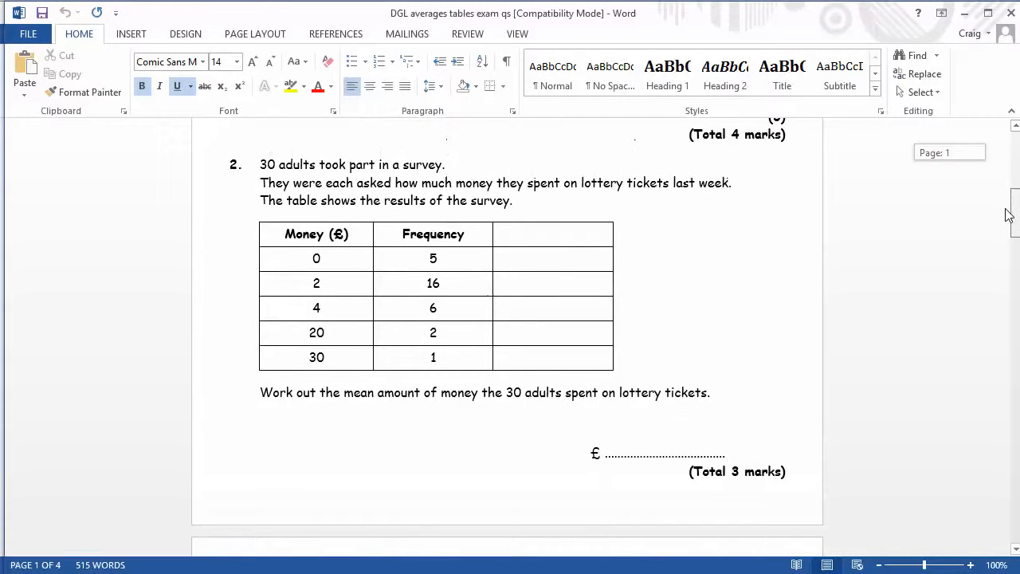
{"action": "mouse_move", "coordinate": [710, 298]}
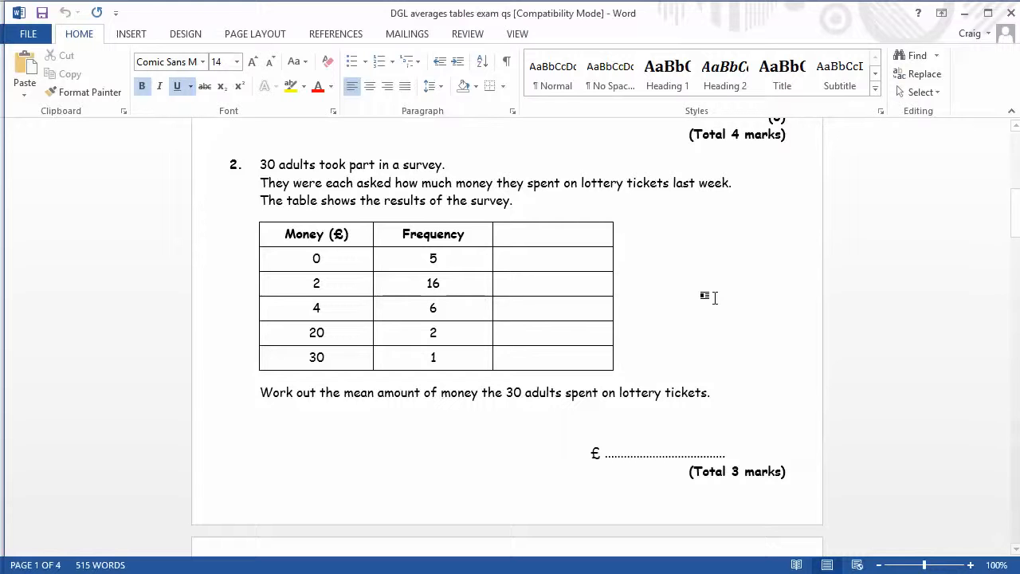
{"action": "mouse_move", "coordinate": [1014, 215]}
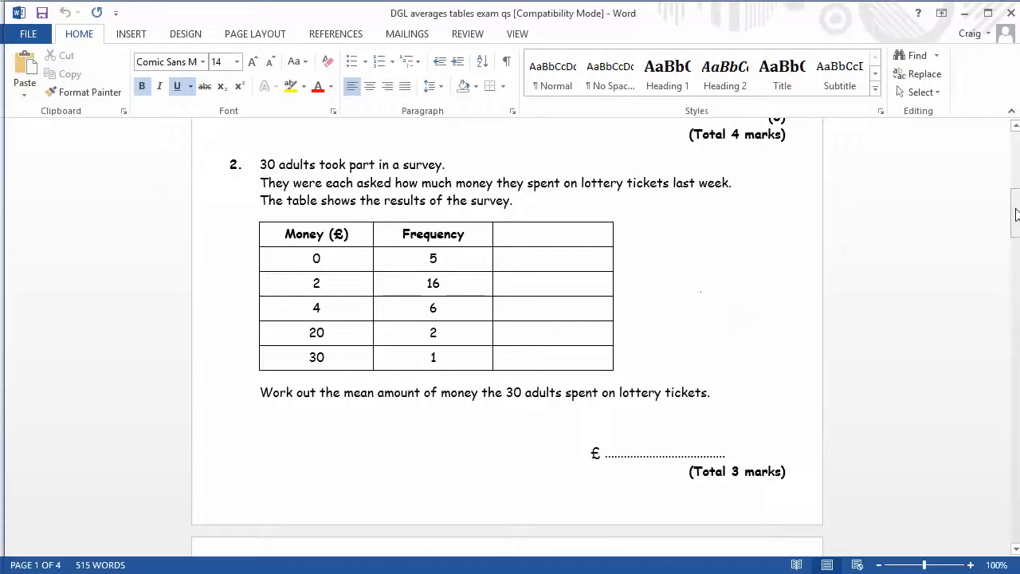
- Scroll down through the remaining grouped frequency-table exam questions
{"action": "scroll", "scroll_direction": "down", "scroll_amount": 3}
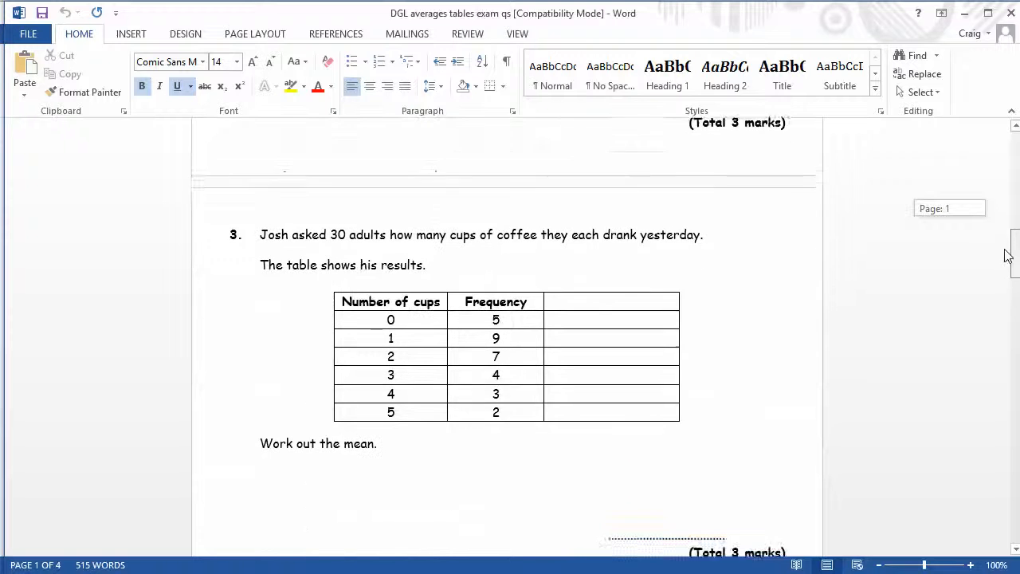
{"action": "scroll", "scroll_direction": "down", "scroll_amount": 3}
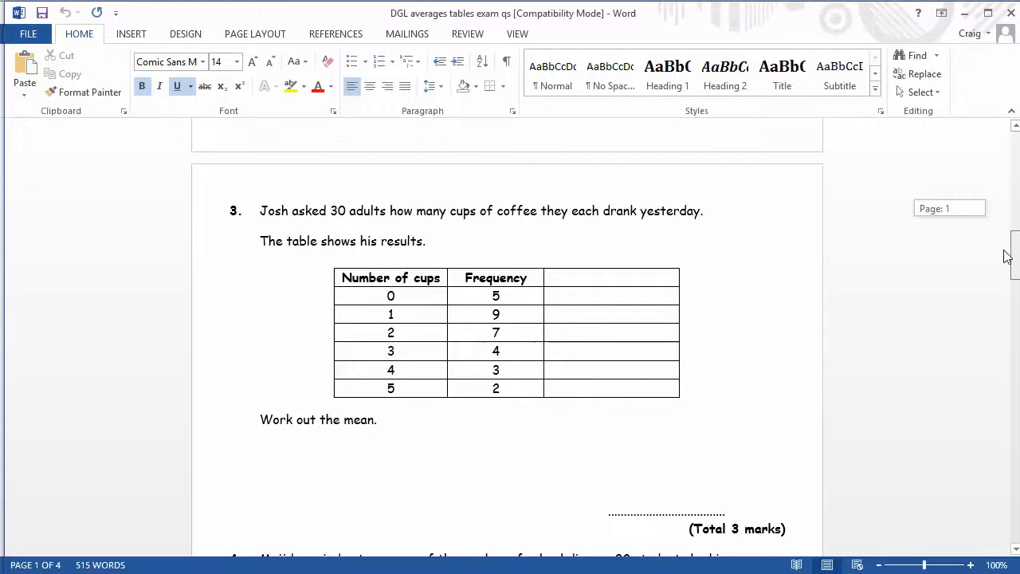
{"action": "scroll", "scroll_direction": "down", "scroll_amount": 3}
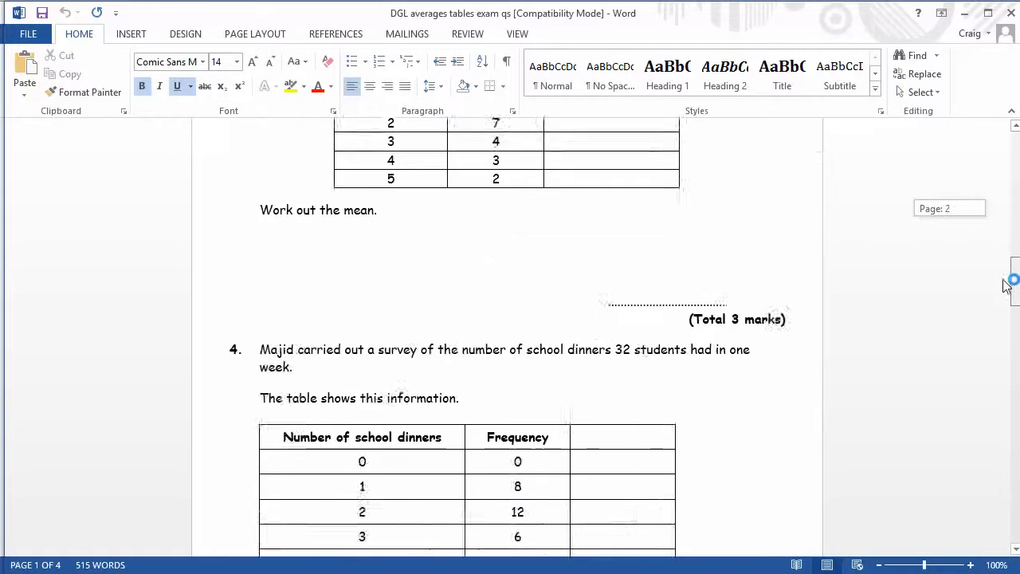
{"action": "scroll", "scroll_direction": "down", "scroll_amount": 3}
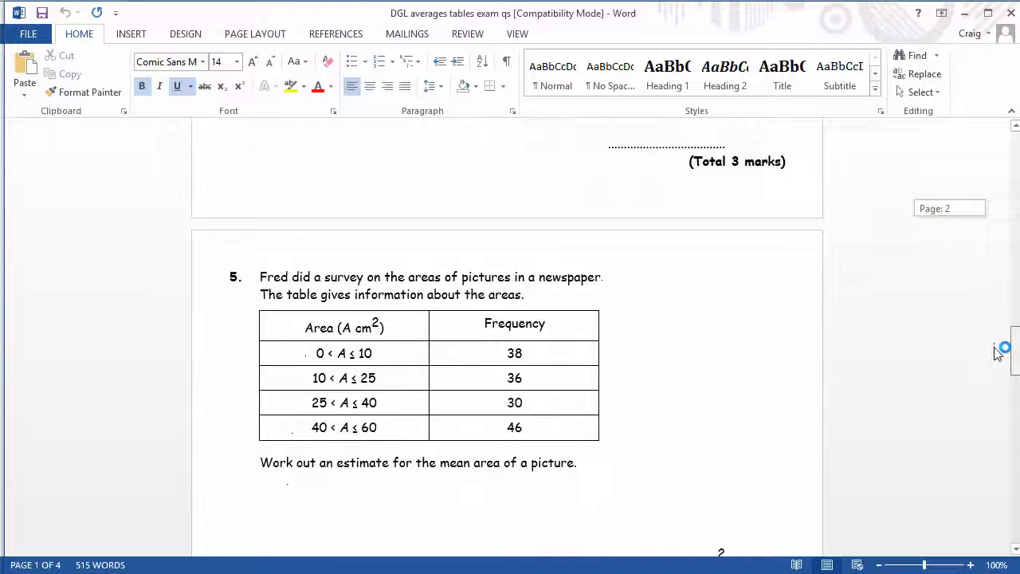
{"action": "scroll", "scroll_direction": "down", "scroll_amount": 3}
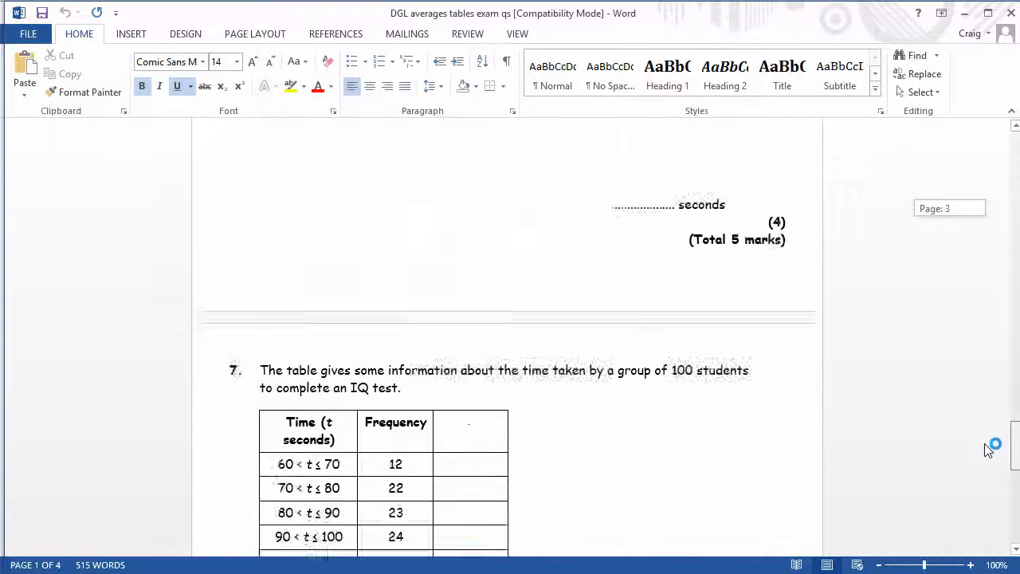
{"action": "scroll", "scroll_direction": "down", "scroll_amount": 3}
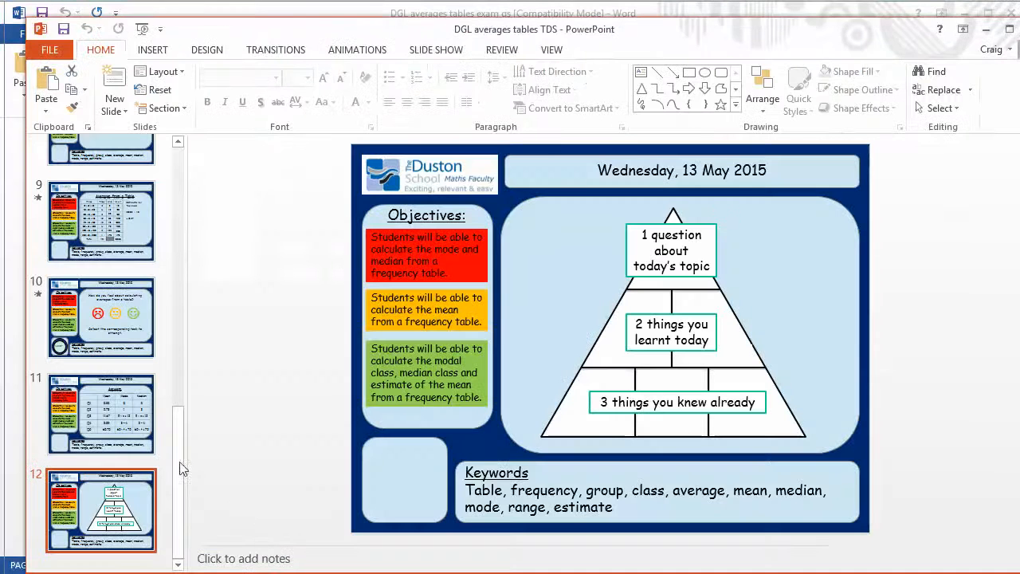
- Jump back to the starter slide, then to slide 7's median-class Averages from a Table example
{"action": "left_click", "coordinate": [102, 319]}
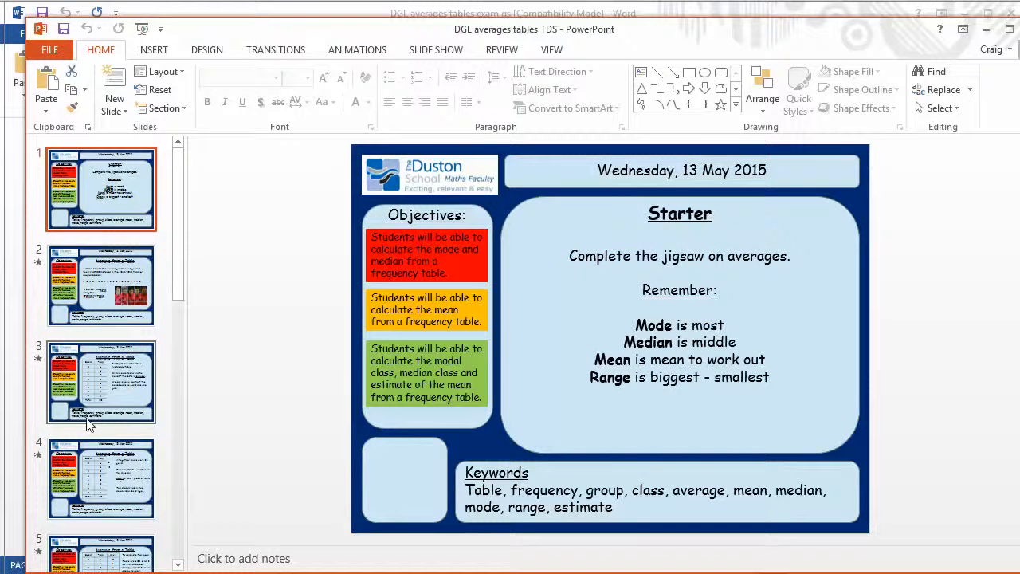
{"action": "left_click", "coordinate": [101, 381]}
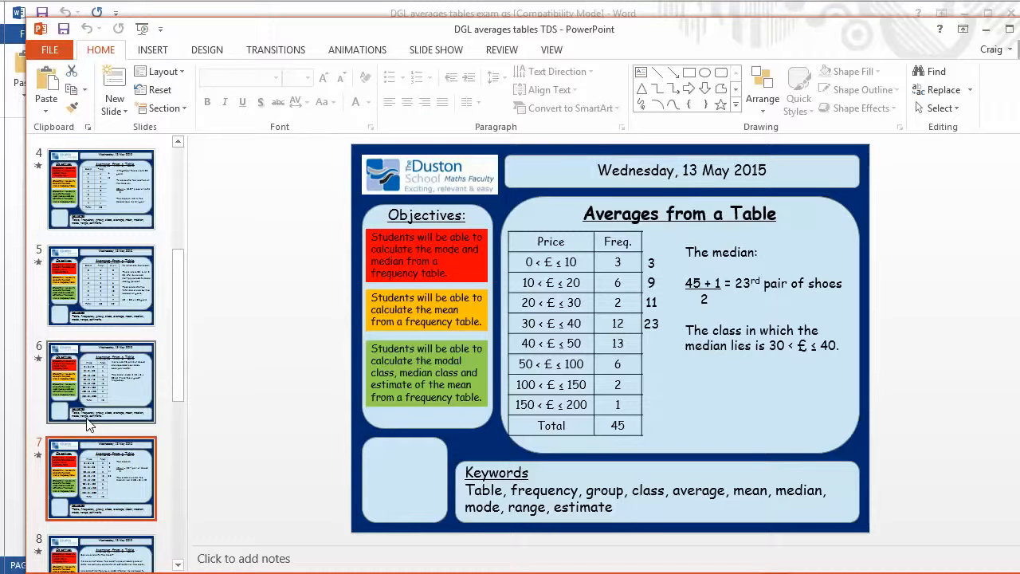
{"action": "mouse_move", "coordinate": [140, 395]}
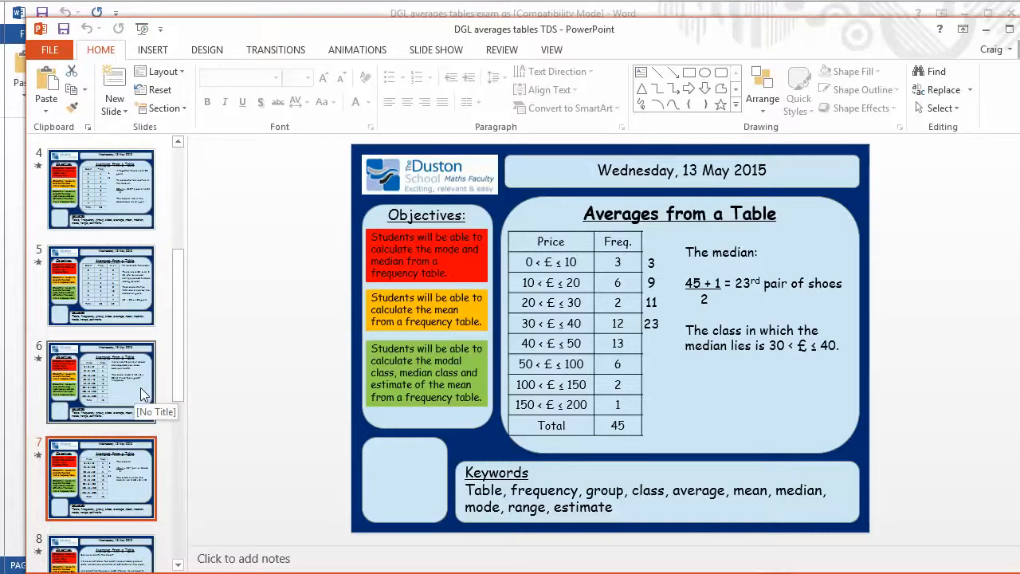